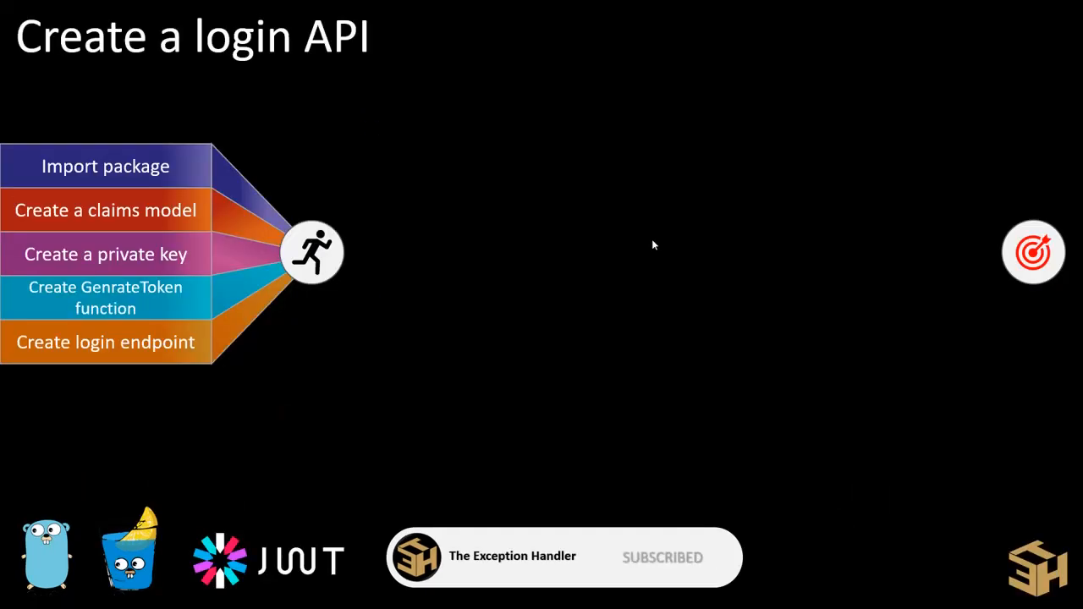
- Leave the slide showing the jwt-go go get command and switch windows
key(alt+tab)
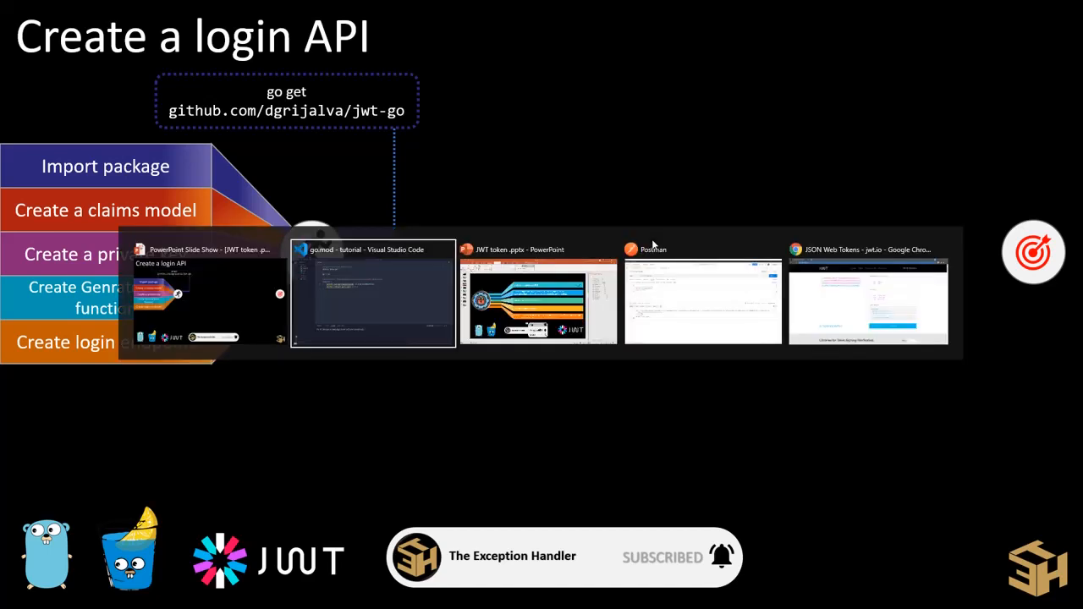
- Switch to Visual Studio Code and highlight the jwt-go v3.2.0 requirement in go.mod
click(373, 296)
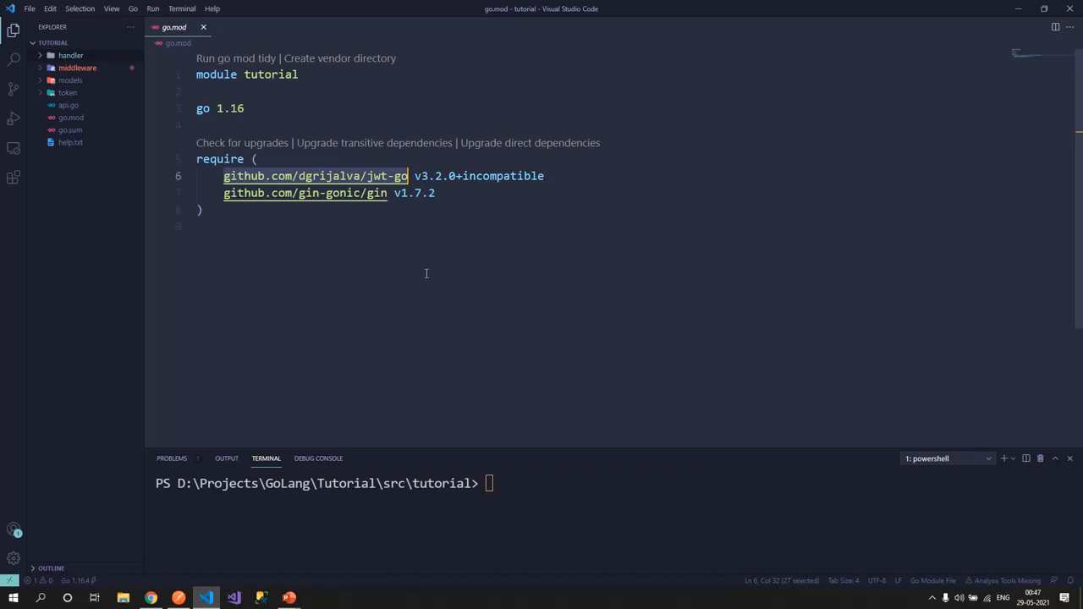
mouse_move(379, 204)
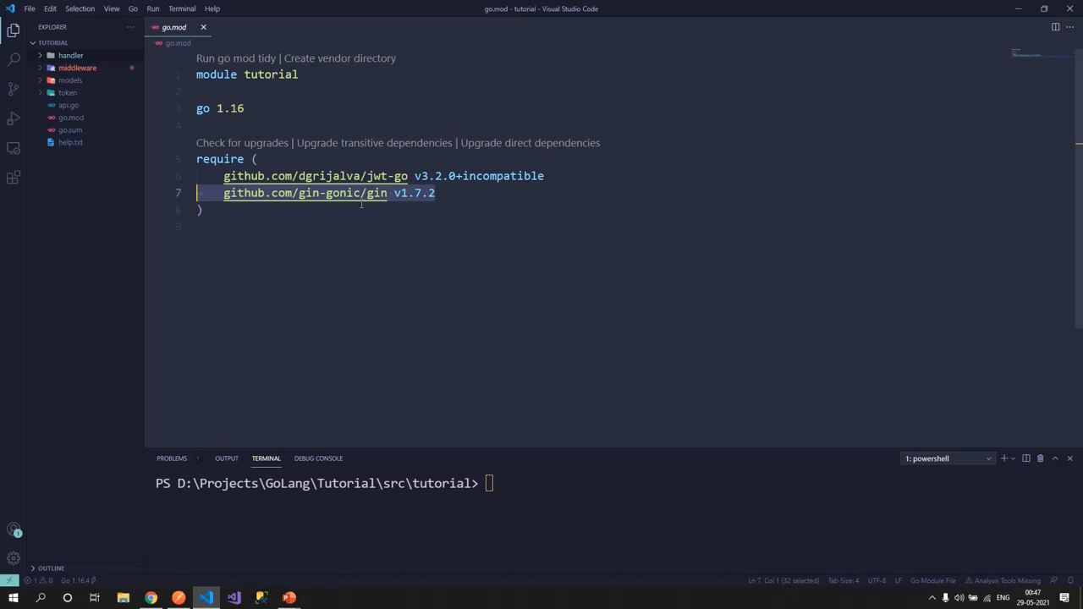
click(436, 193)
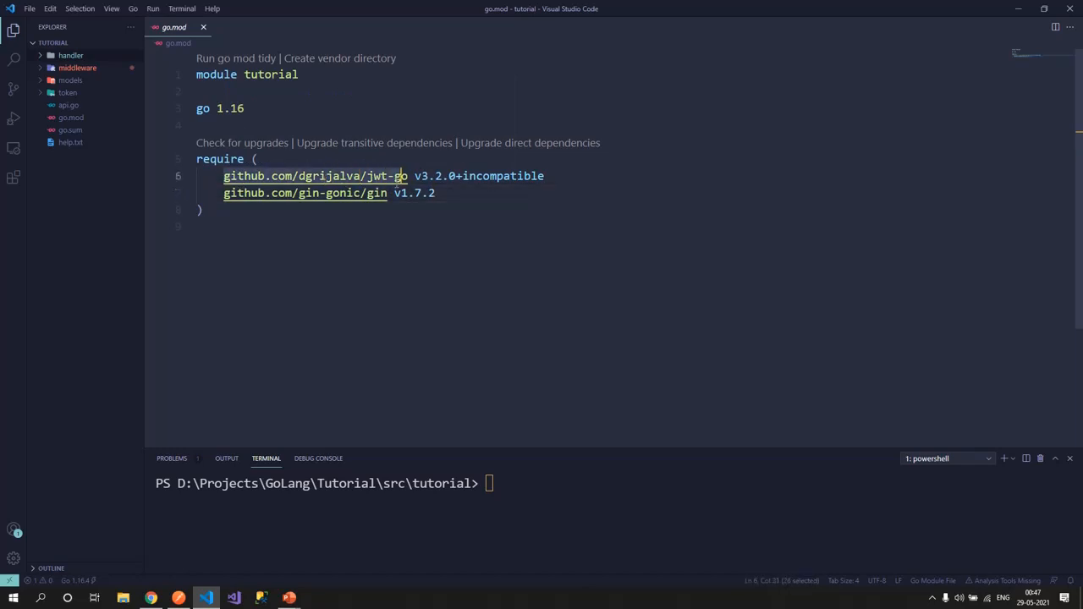
mouse_move(406, 176)
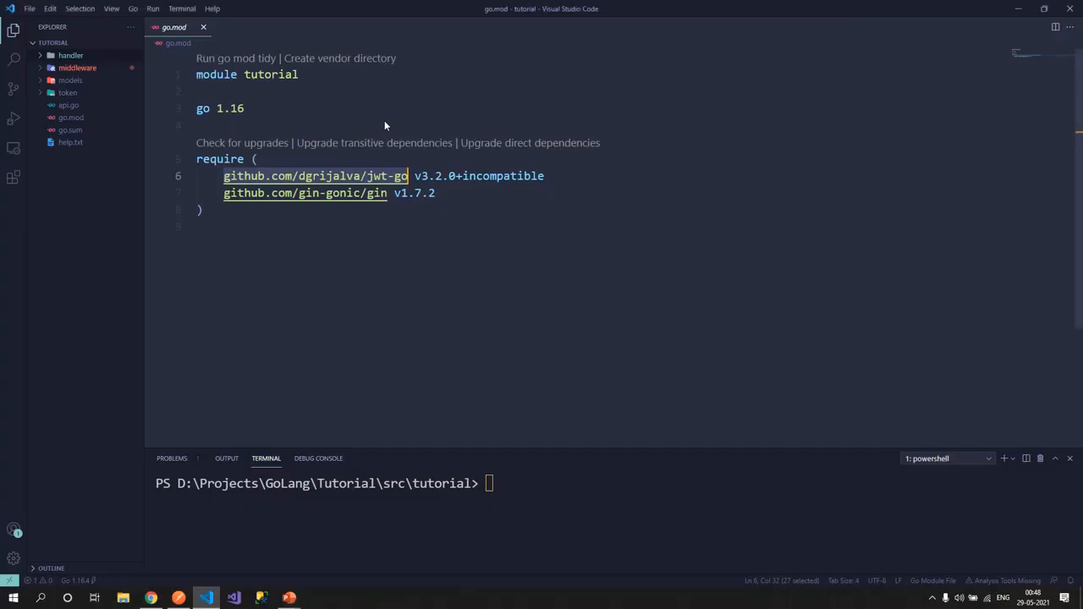
- Open models/ClaimsModel.go and go to the jwt.StandardClaims definition in claims.go
click(70, 80)
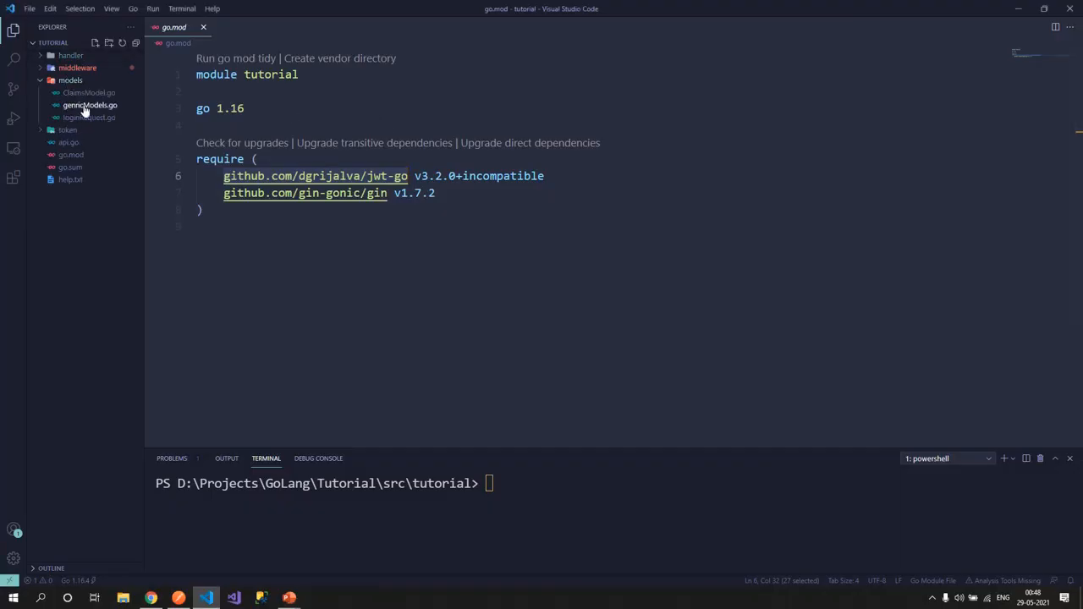
click(89, 92)
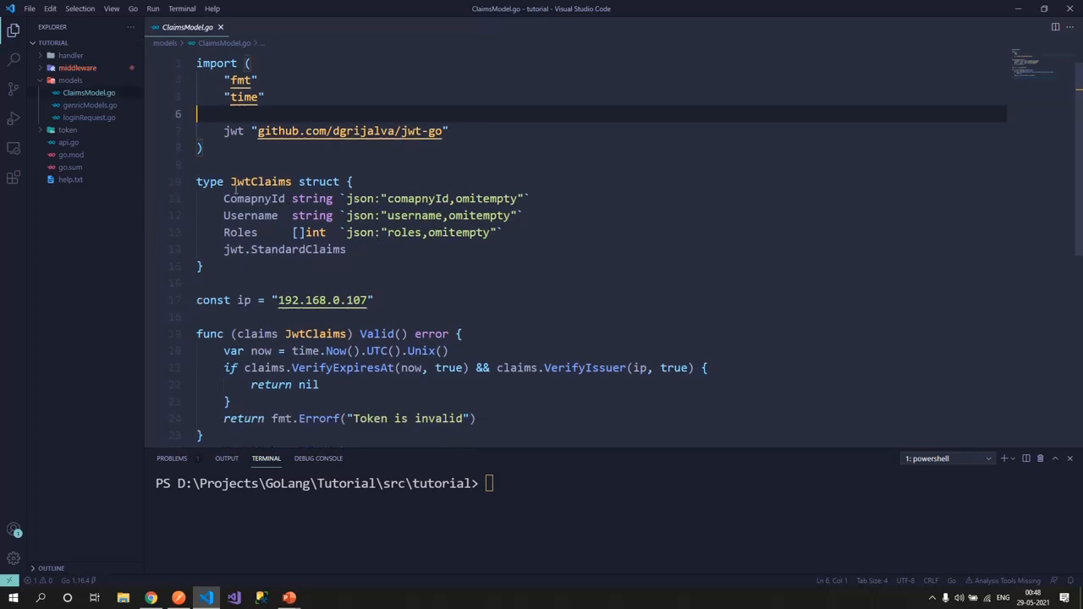
double_click(261, 182)
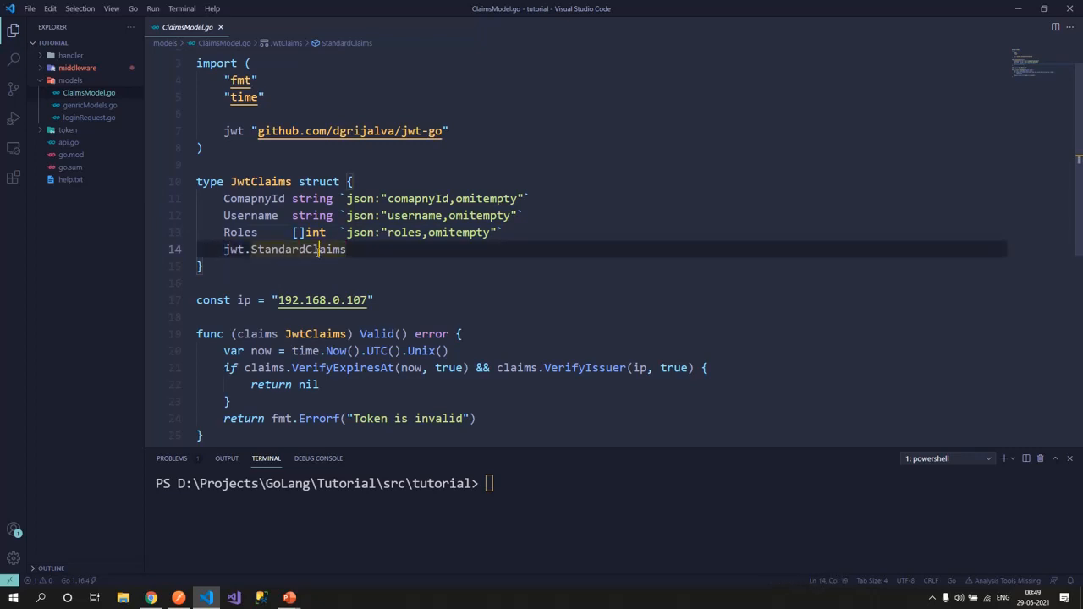
double_click(405, 130)
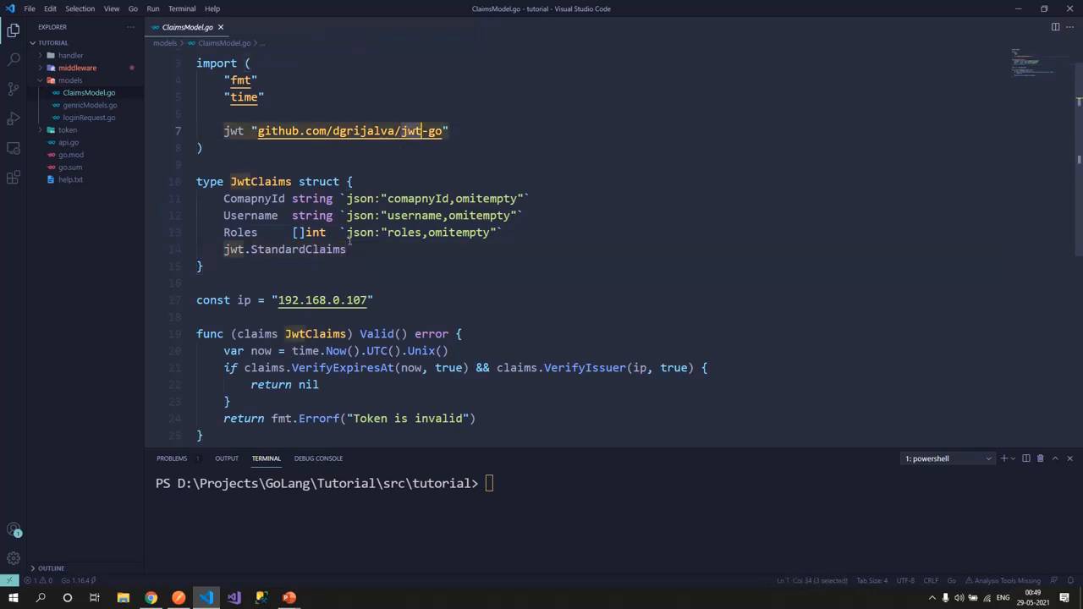
click(288, 249)
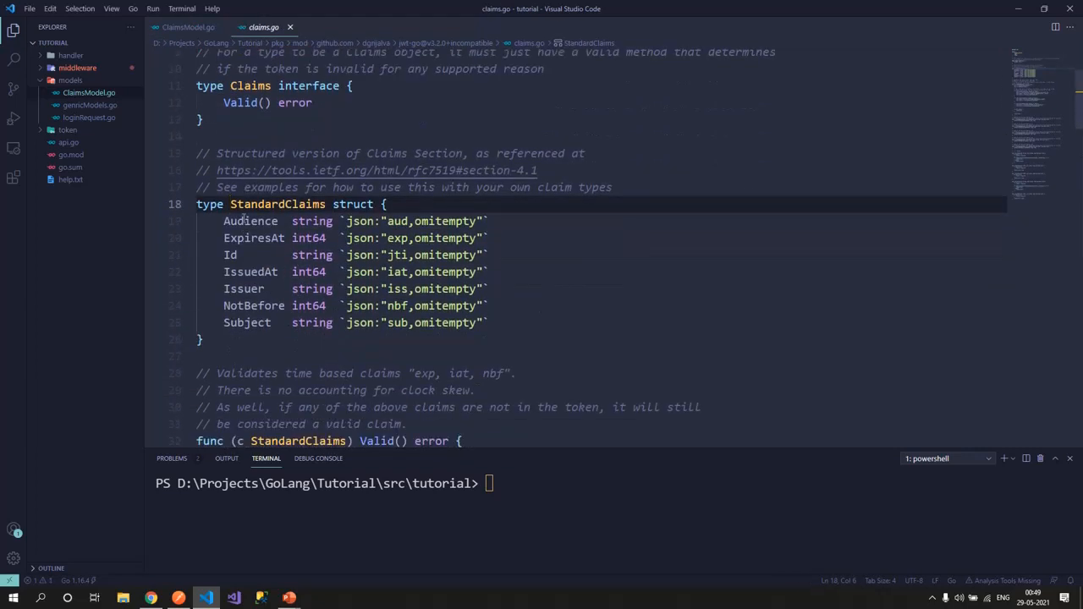
- Inspect the Audience field and the Claims interface's Valid() error, then return to ClaimsModel.go
double_click(251, 221)
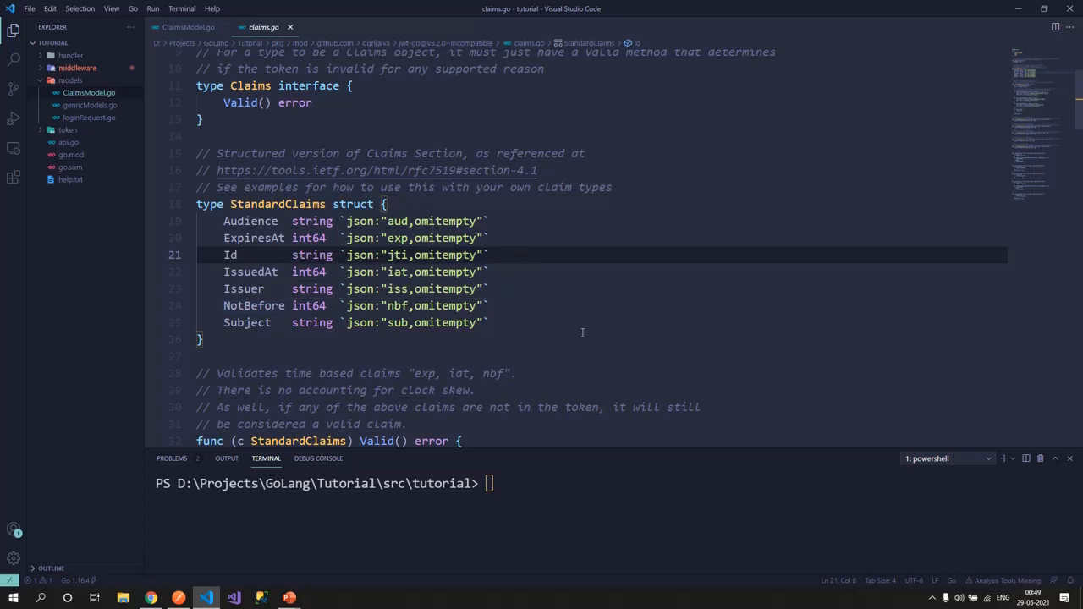
mouse_move(366, 349)
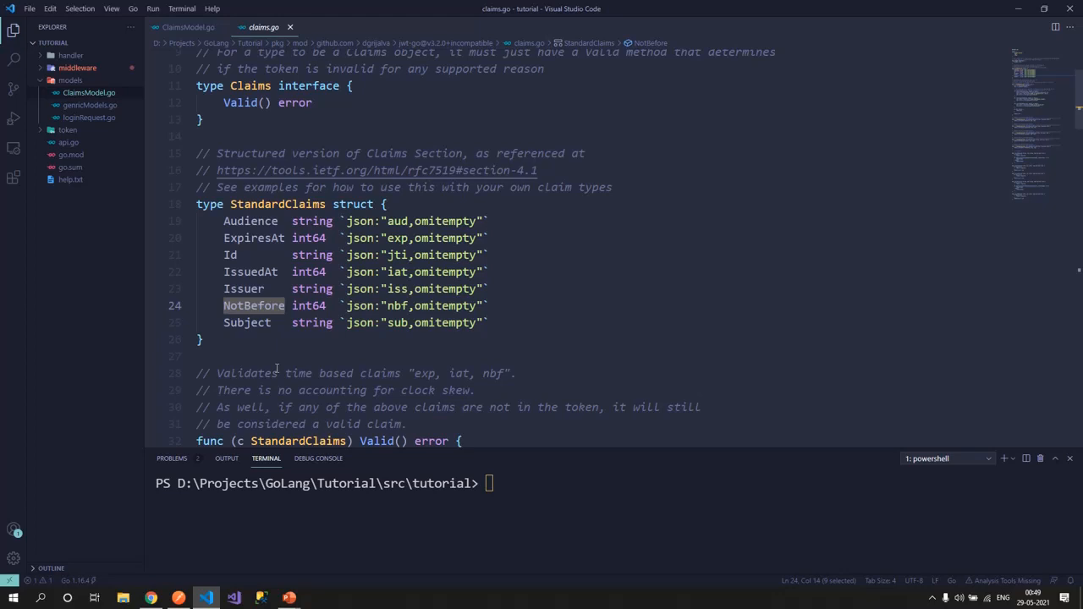
mouse_move(253, 306)
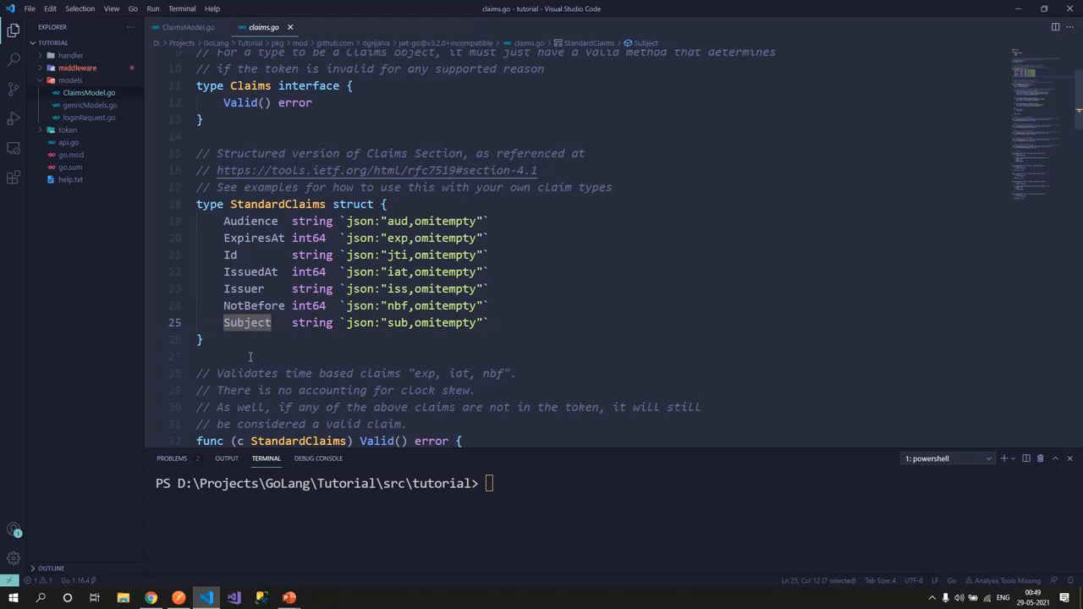
scroll(up, 3)
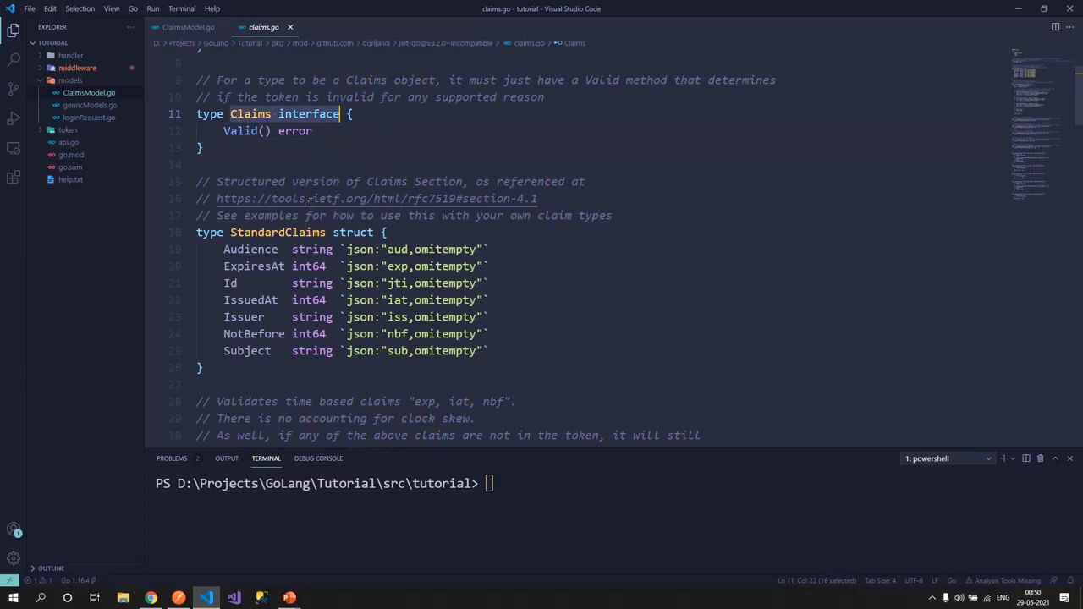
mouse_move(263, 27)
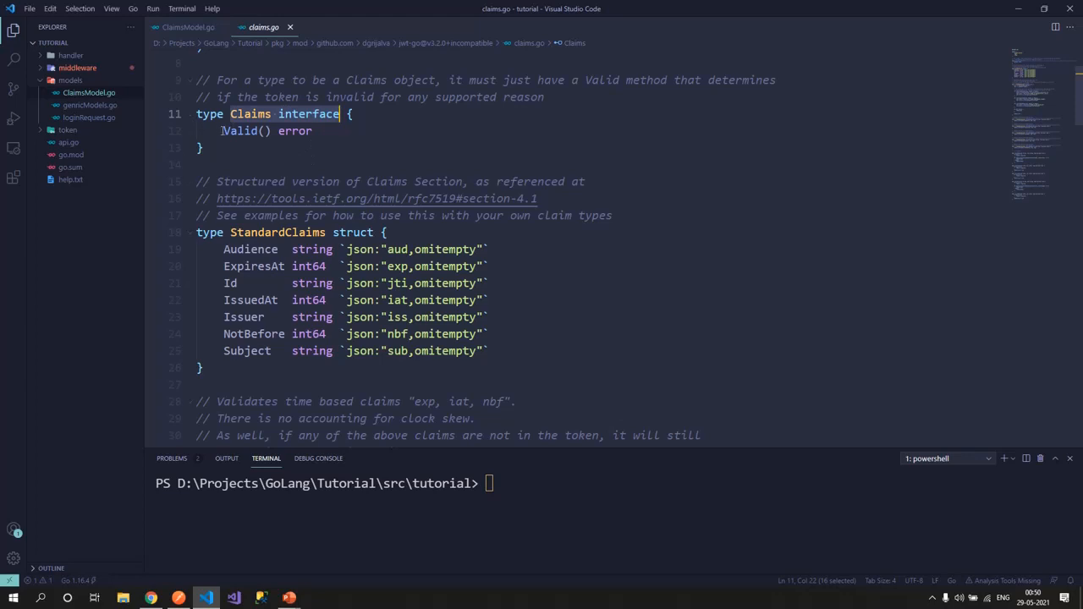
click(313, 131)
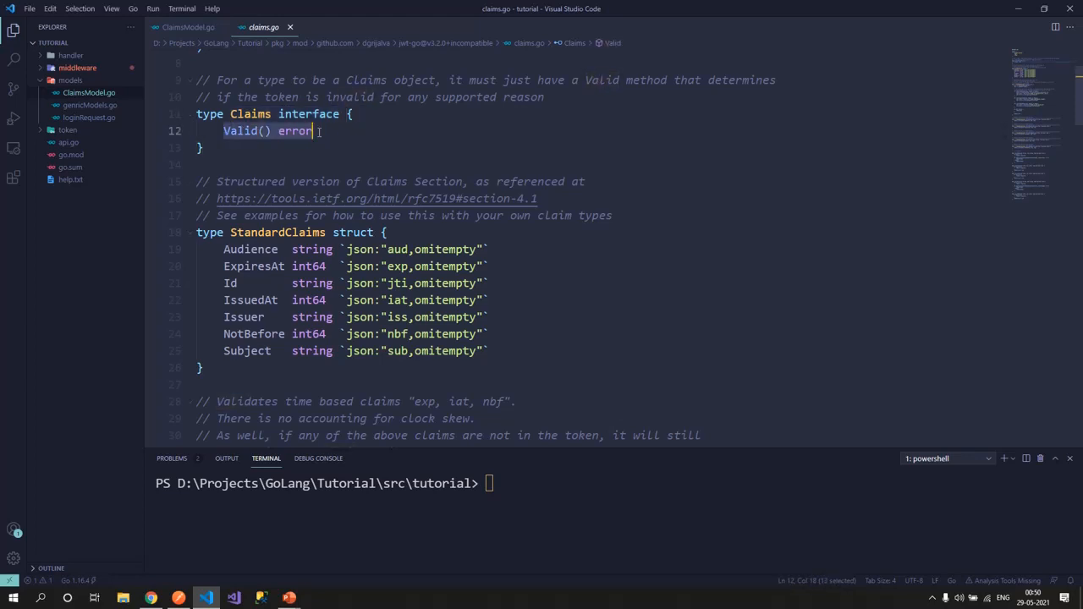
click(313, 131)
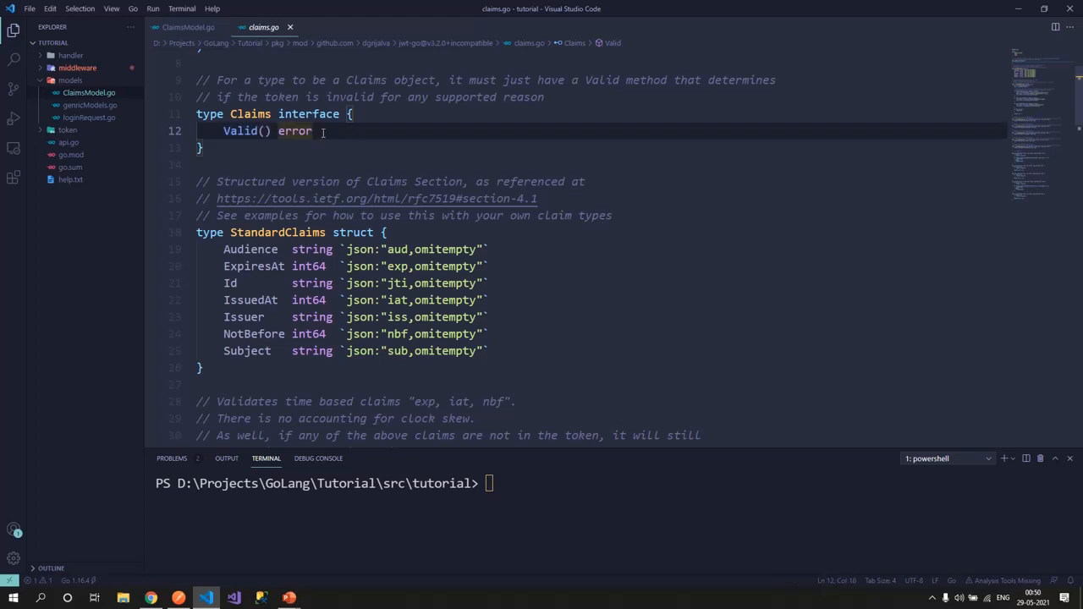
click(188, 27)
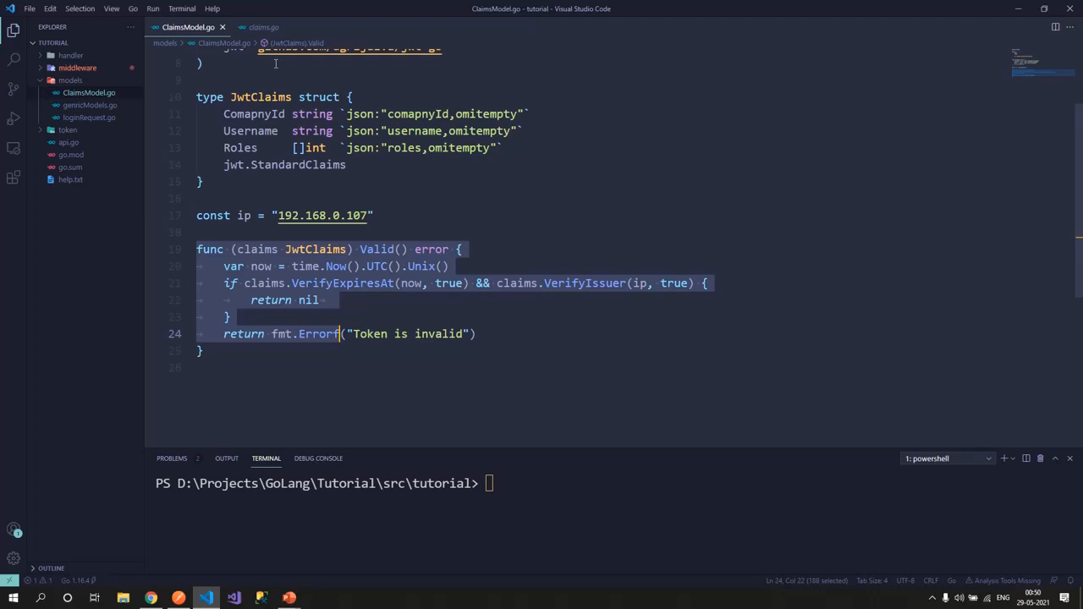
double_click(260, 96)
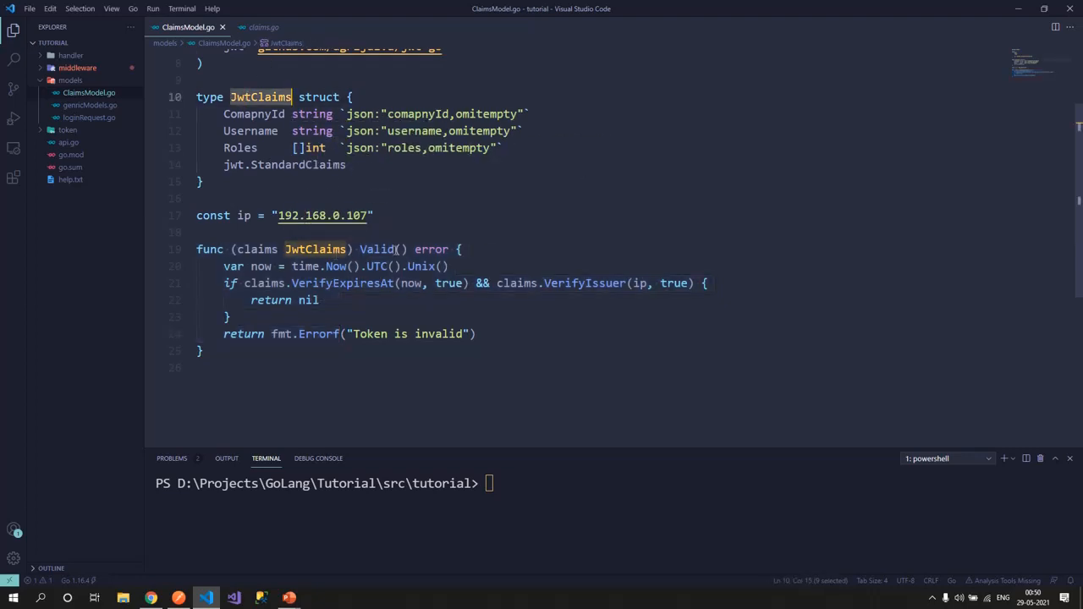
click(245, 266)
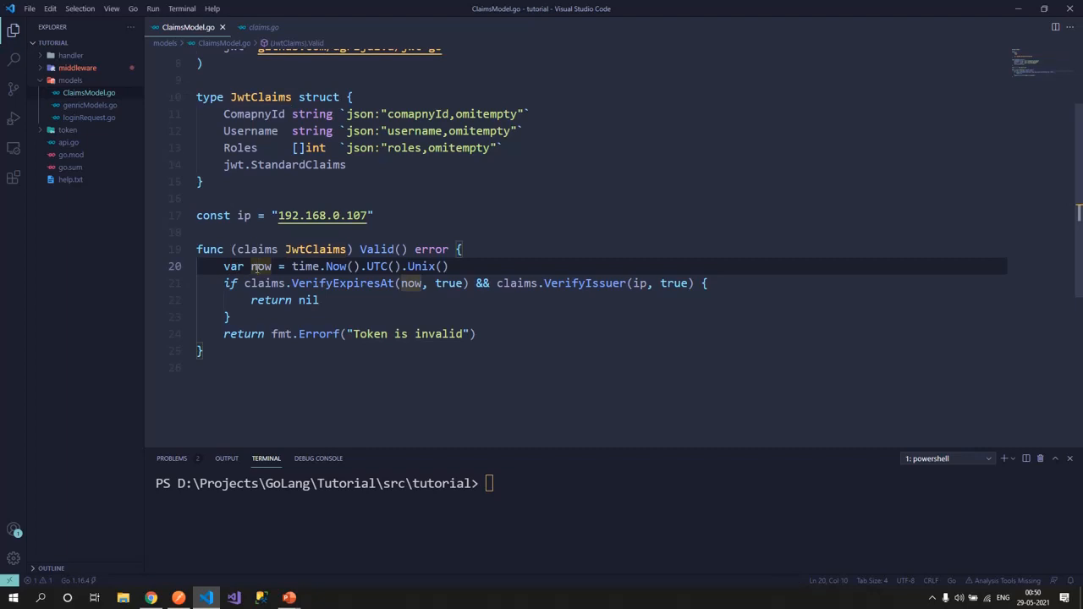
double_click(420, 266)
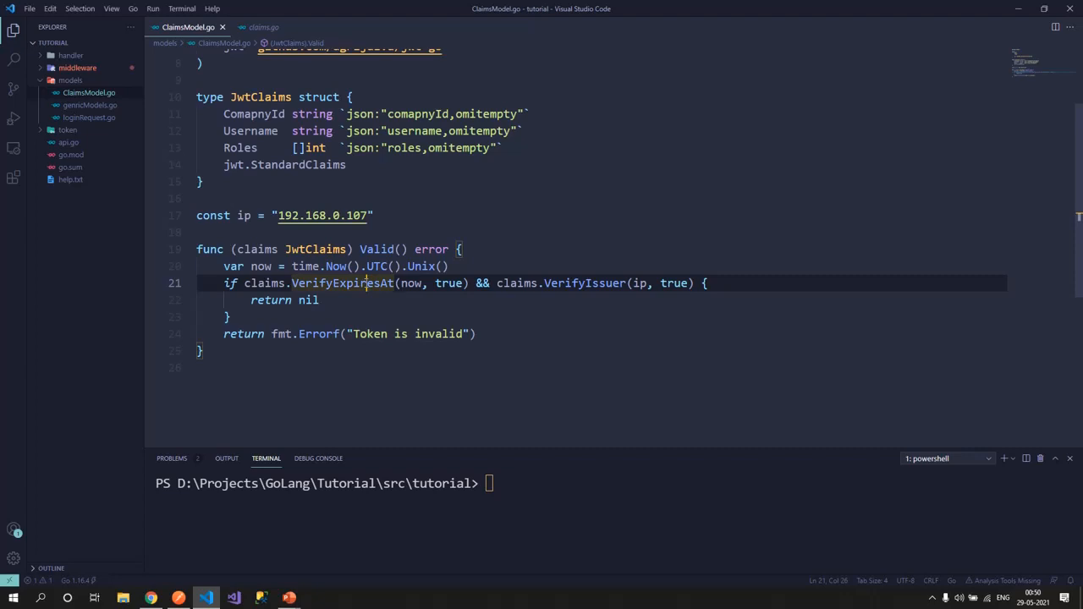
click(264, 27)
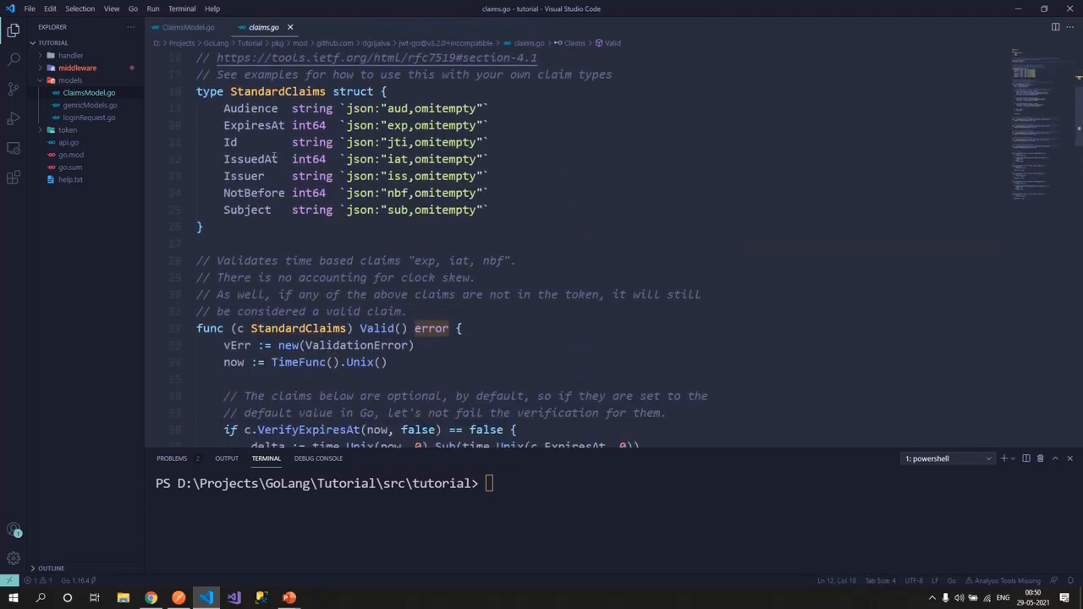
scroll(down, 3)
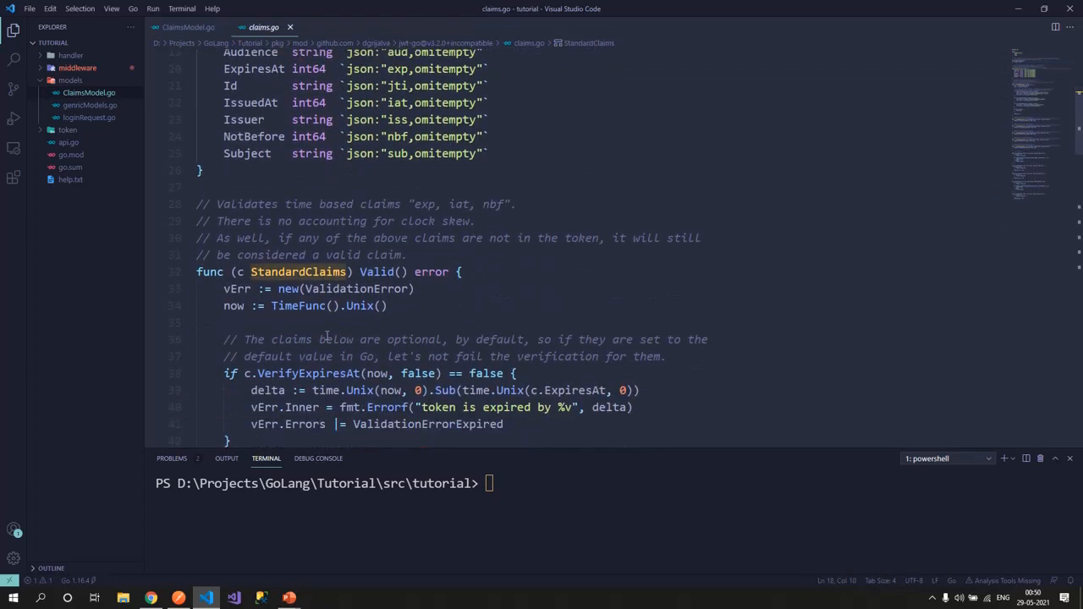
scroll(down, 3)
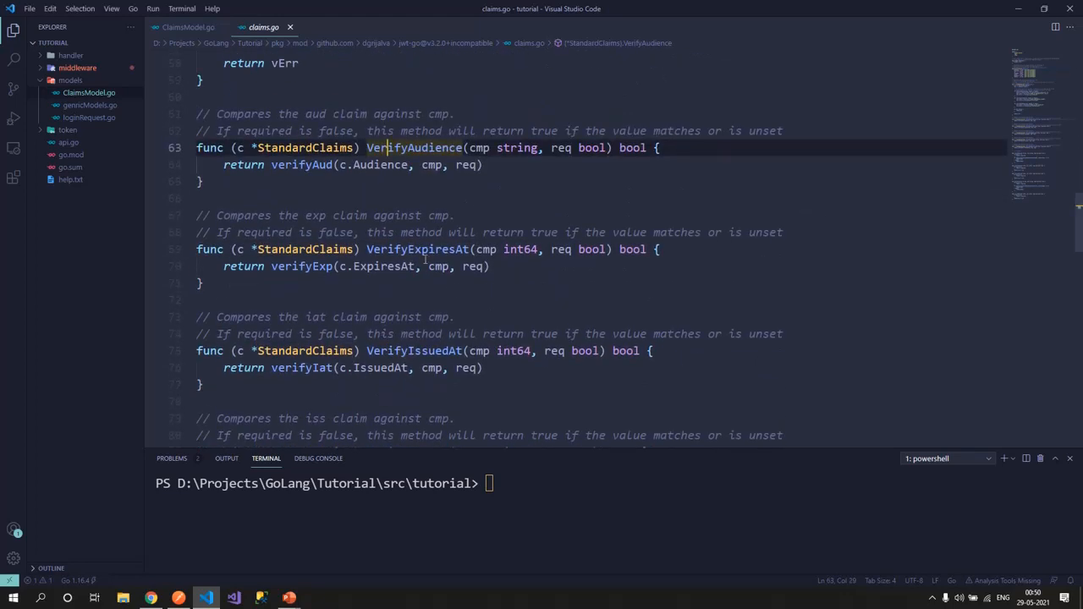
scroll(down, 3)
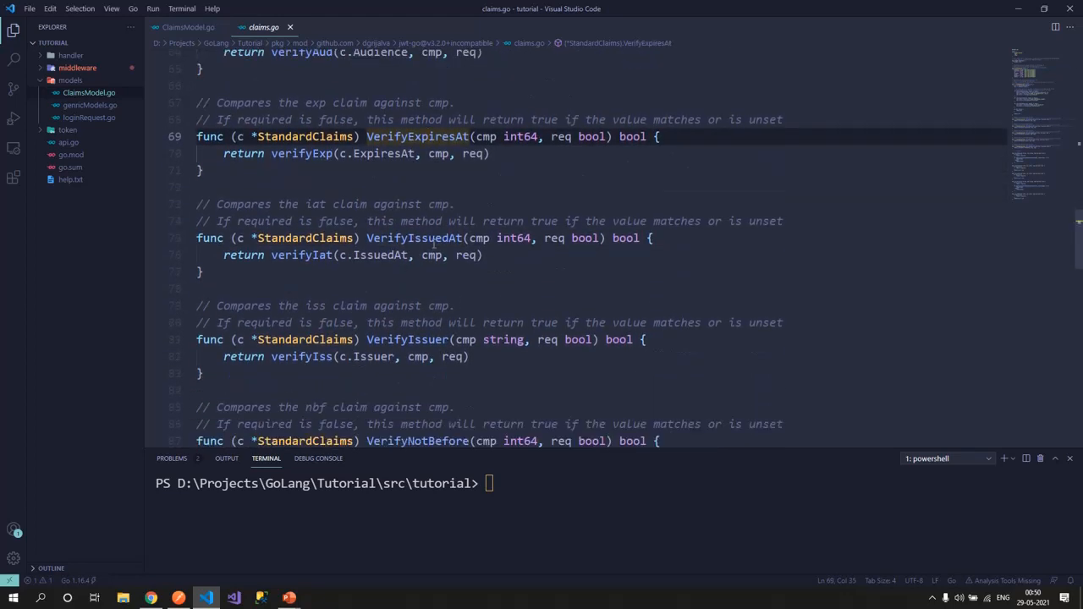
click(186, 27)
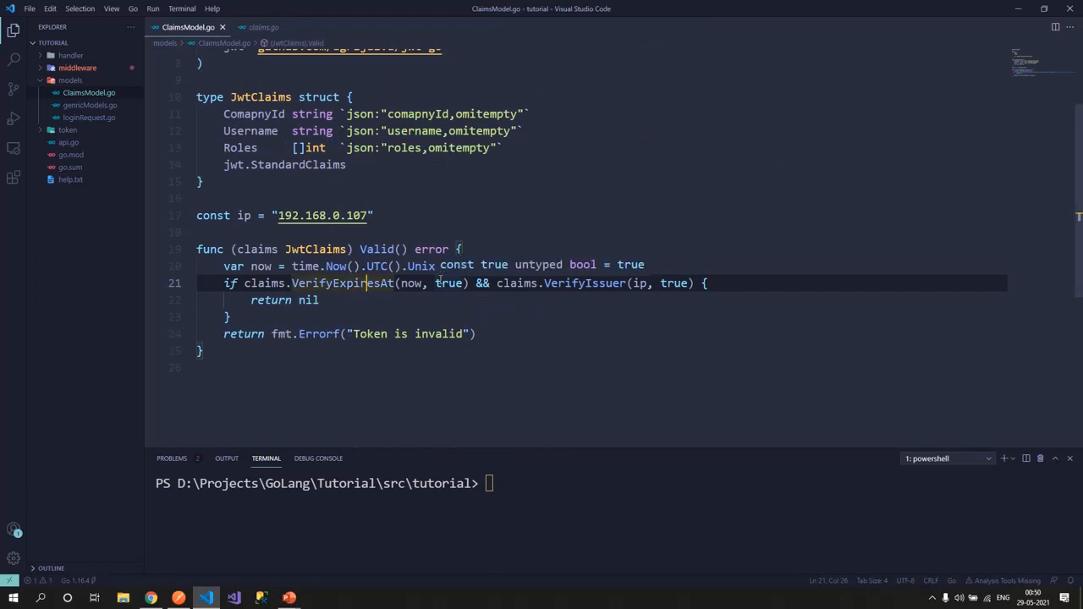
mouse_move(342, 282)
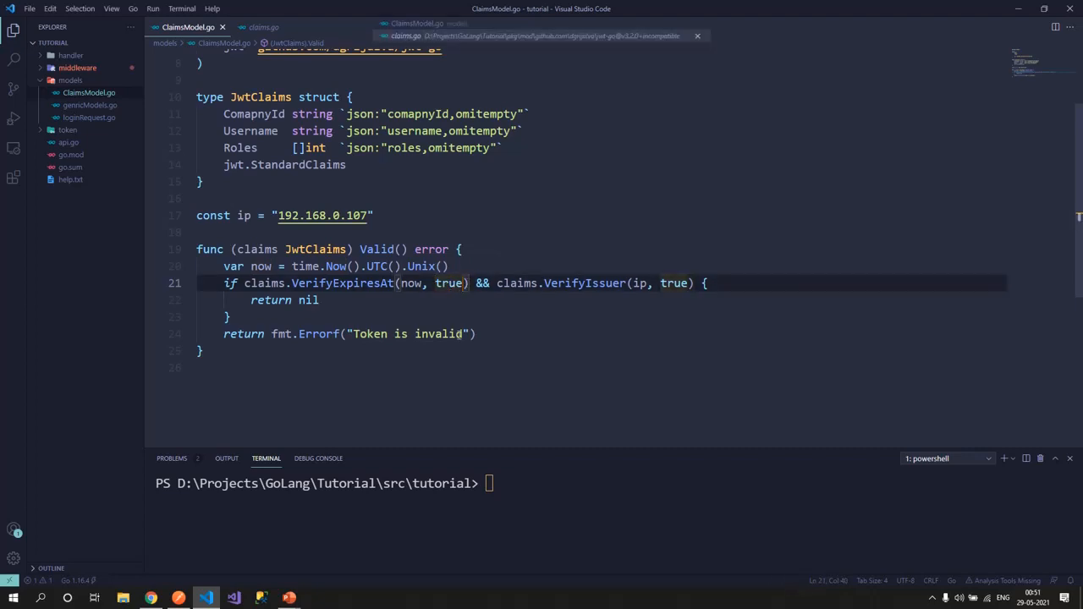
click(264, 27)
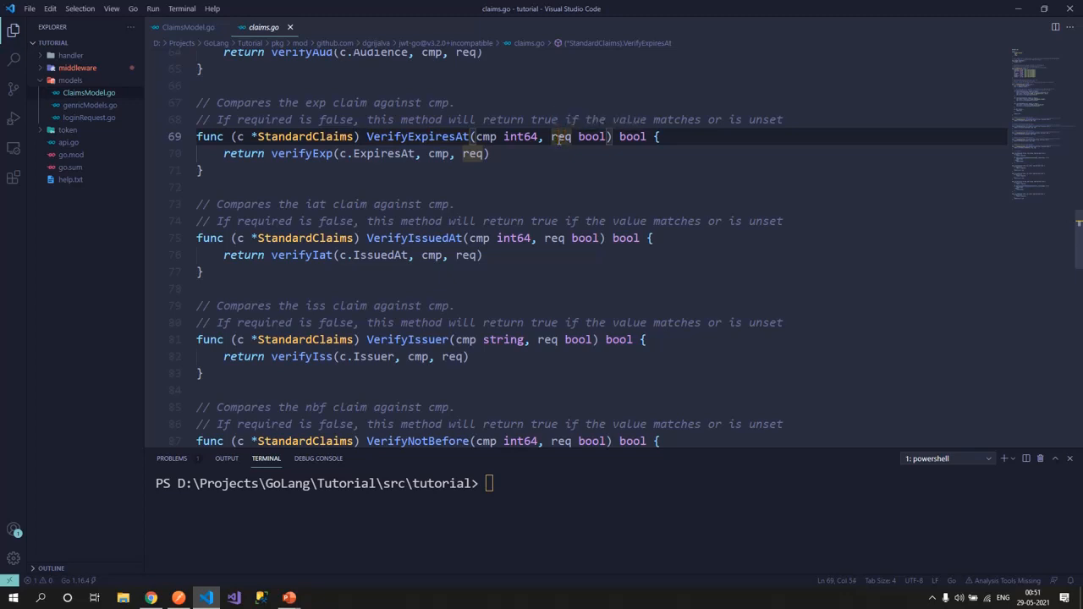
click(187, 27)
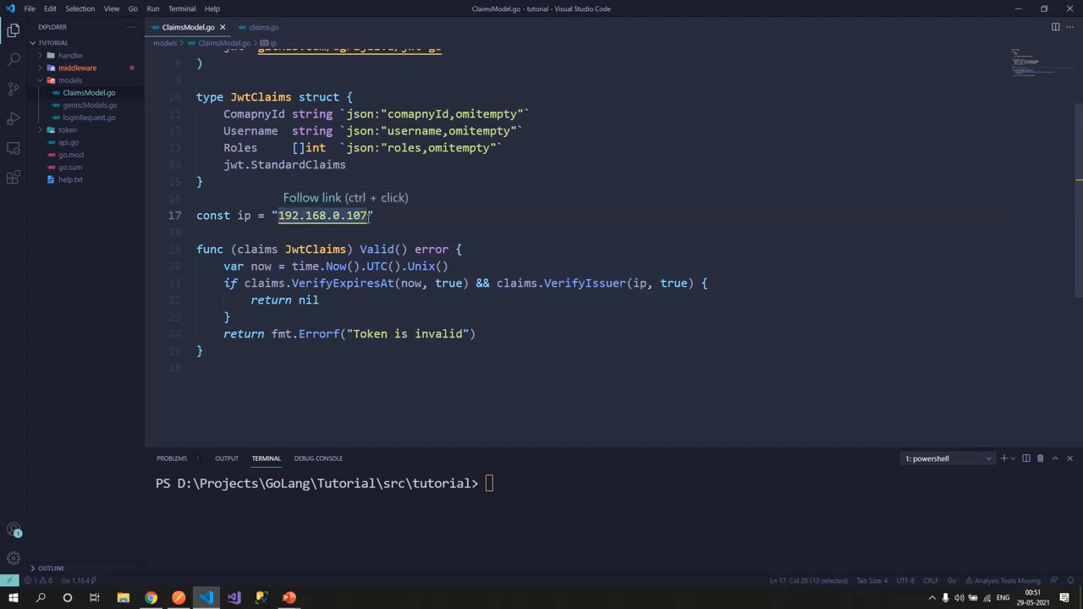
mouse_move(361, 236)
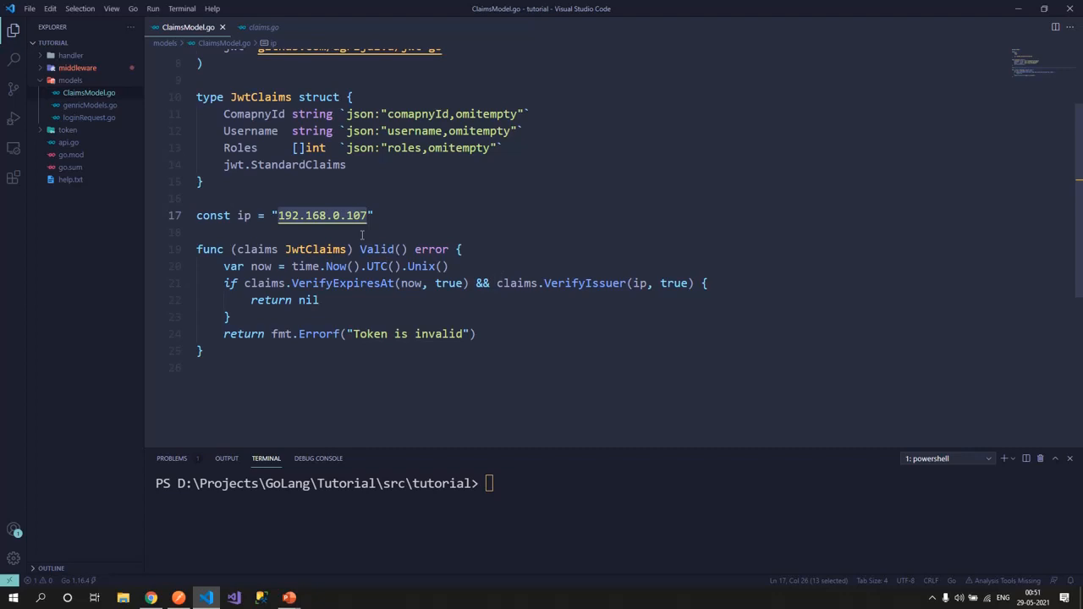
- Review the Valid method and VerifyExpiresAt in claims.go, then open token/token.go
click(245, 215)
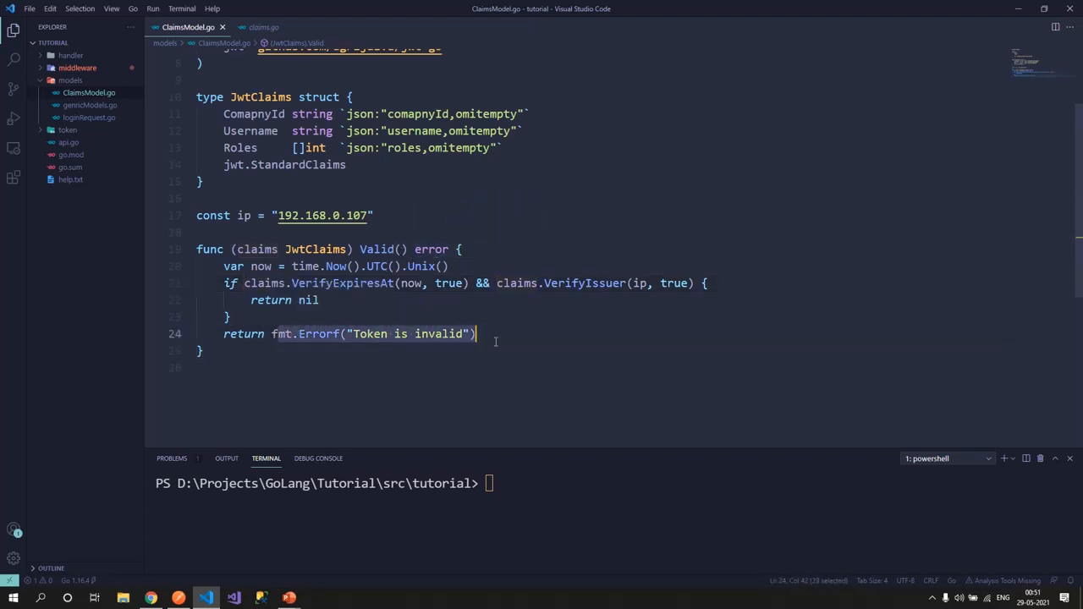
click(478, 334)
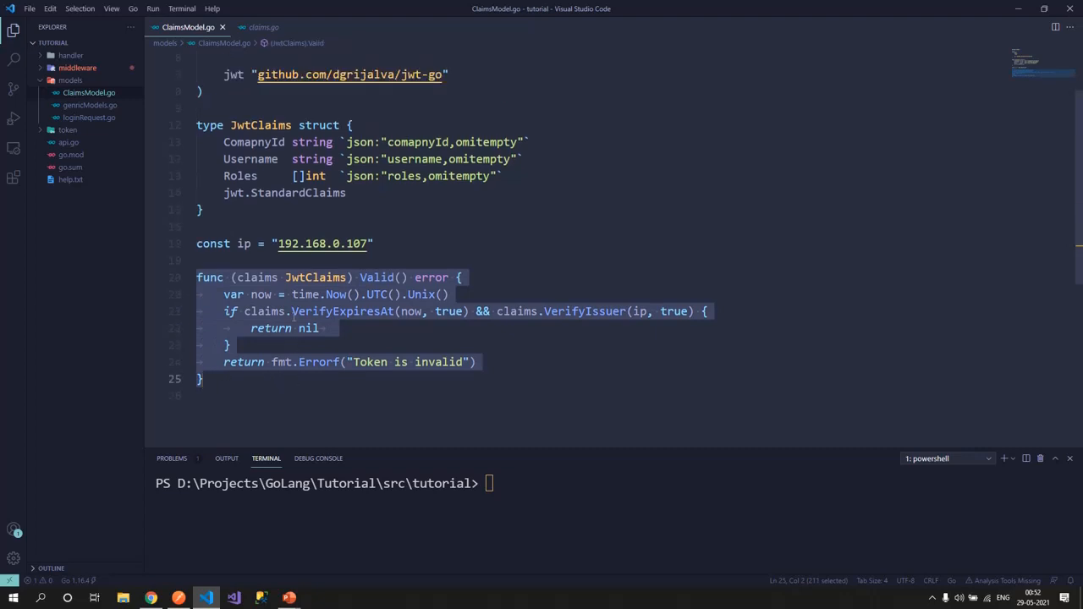
scroll(up, 3)
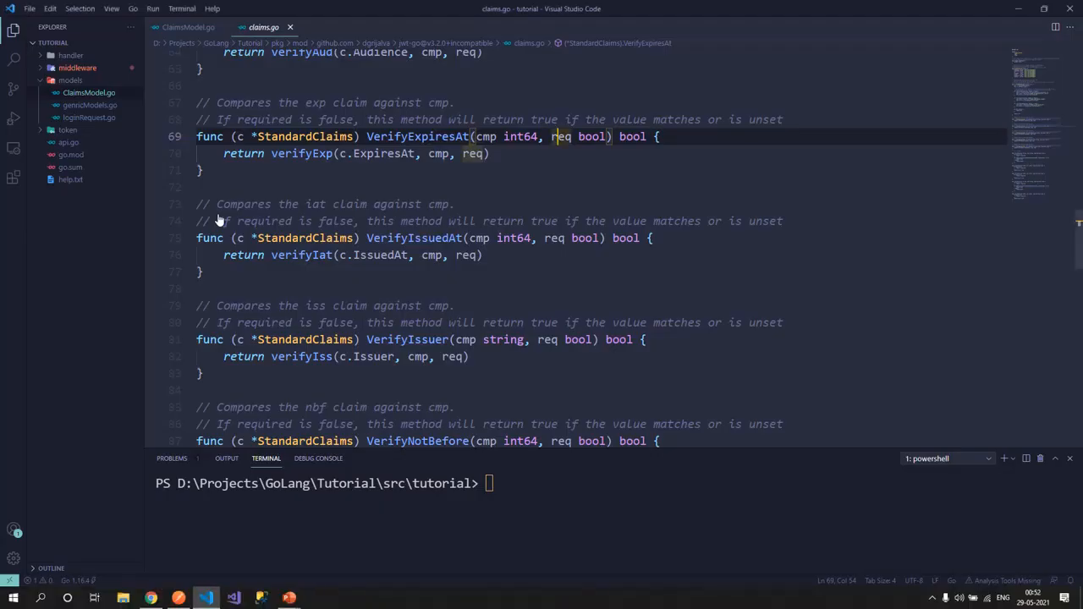
click(89, 93)
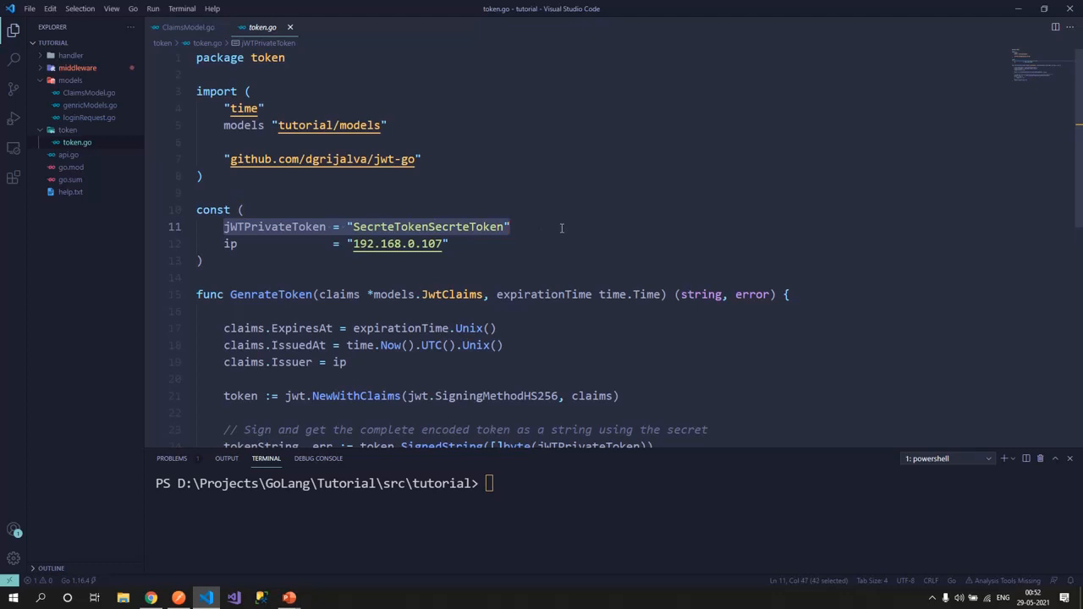
mouse_move(224, 244)
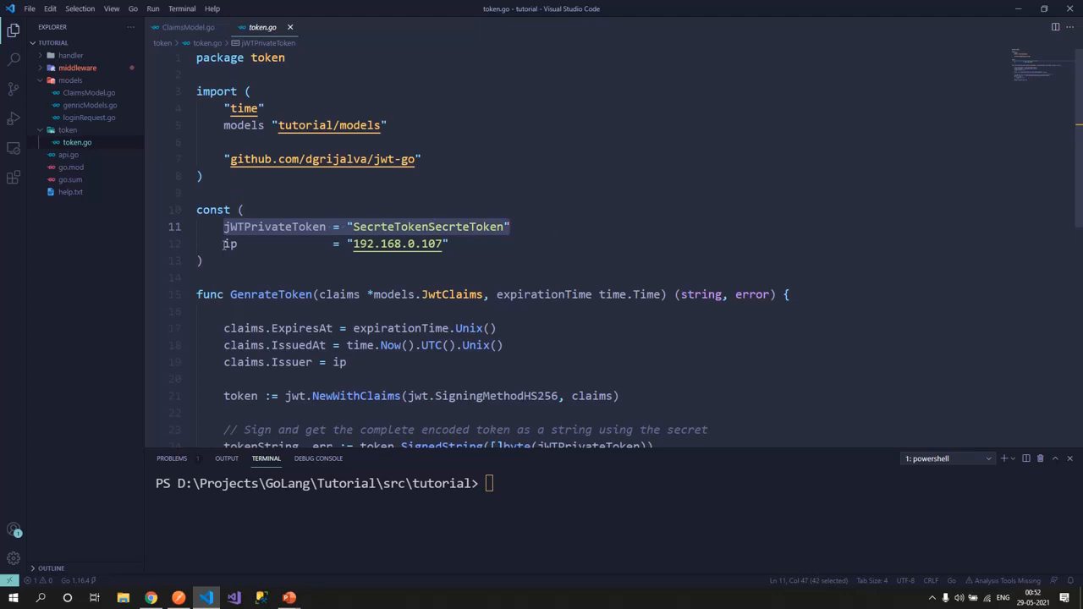
click(449, 244)
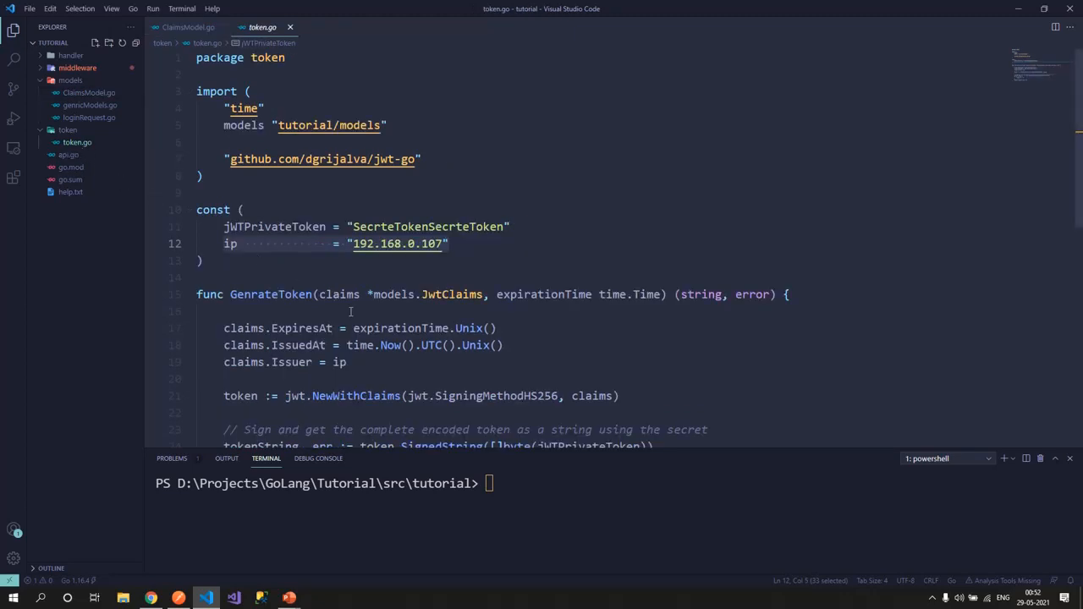
scroll(down, 3)
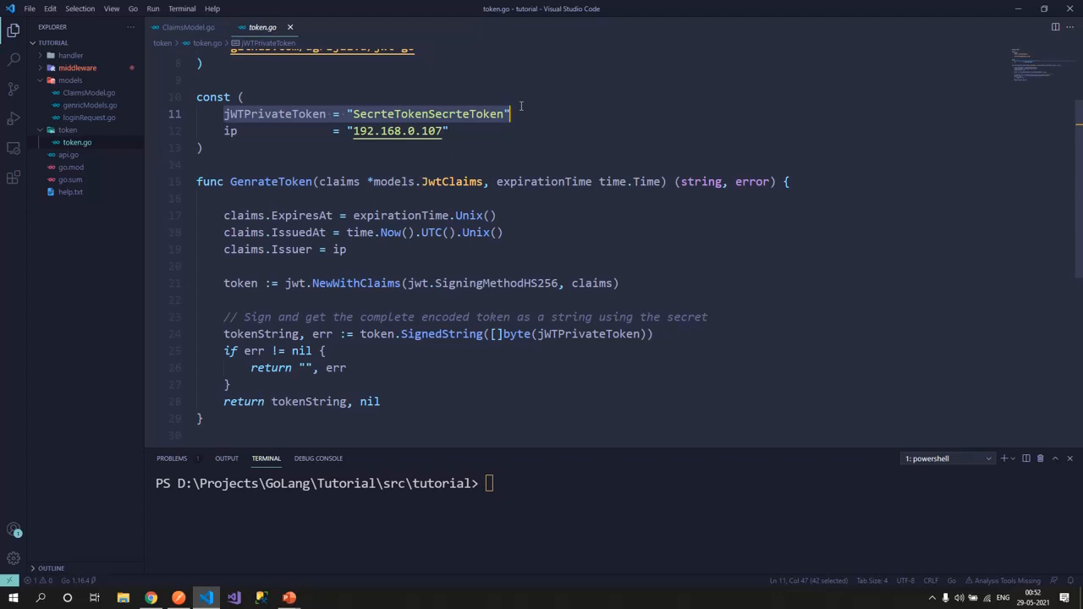
double_click(270, 181)
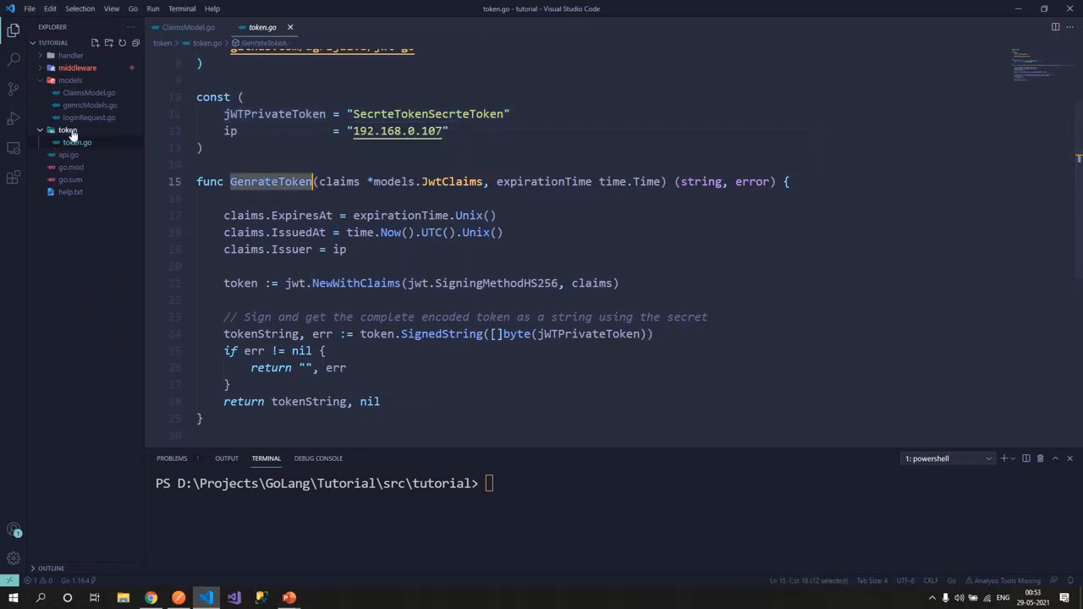
scroll(up, 3)
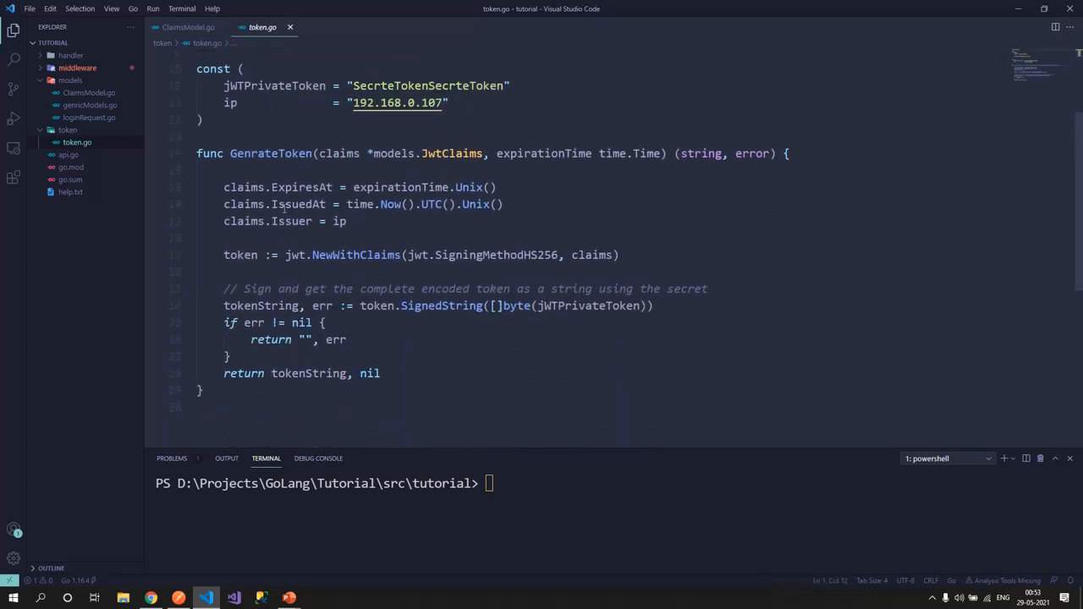
click(253, 153)
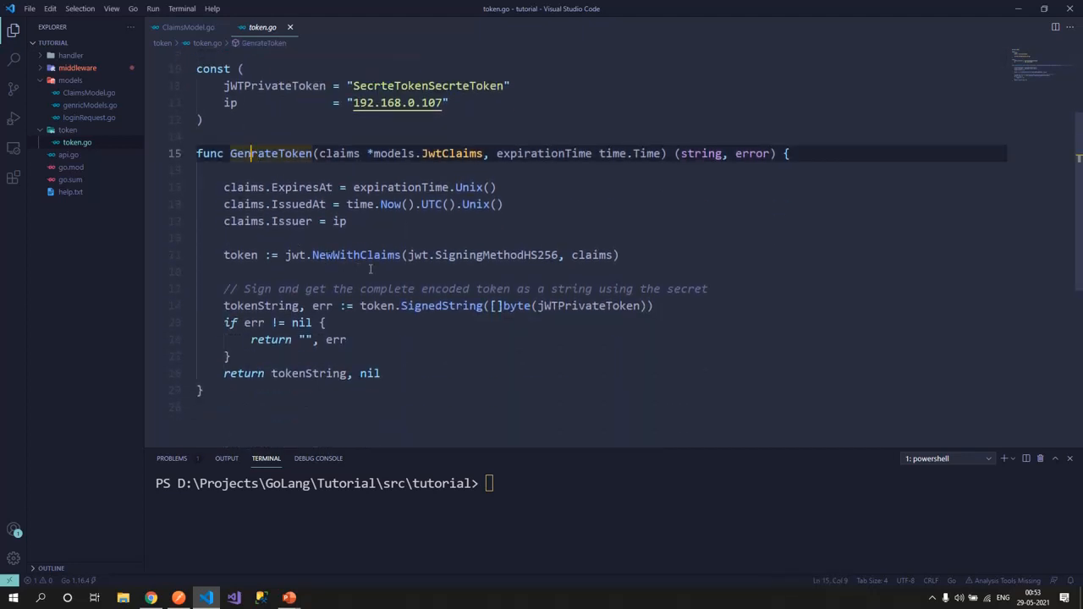
double_click(338, 154)
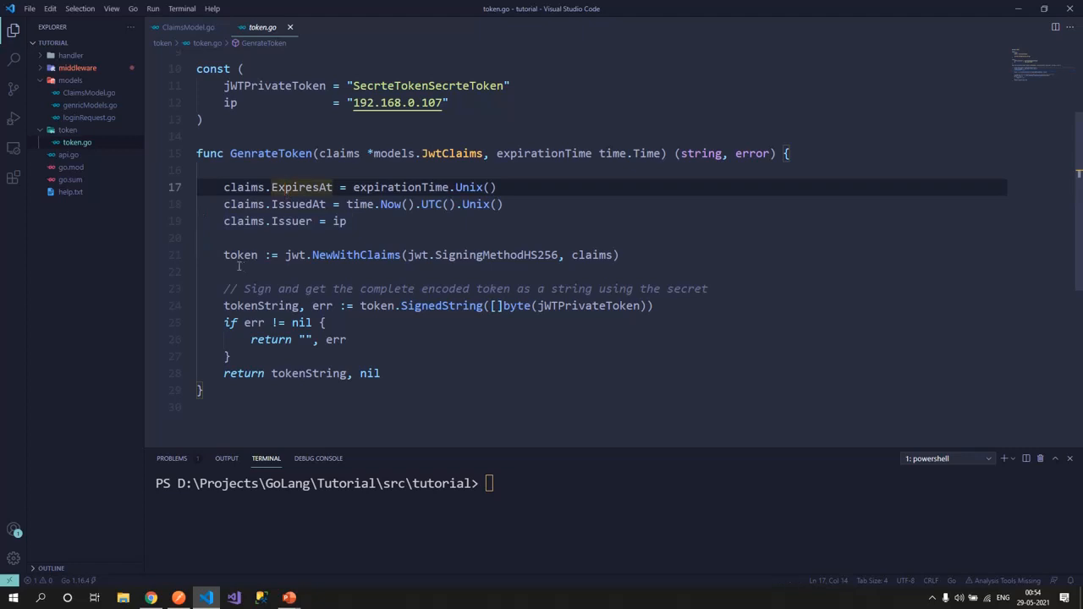
click(338, 255)
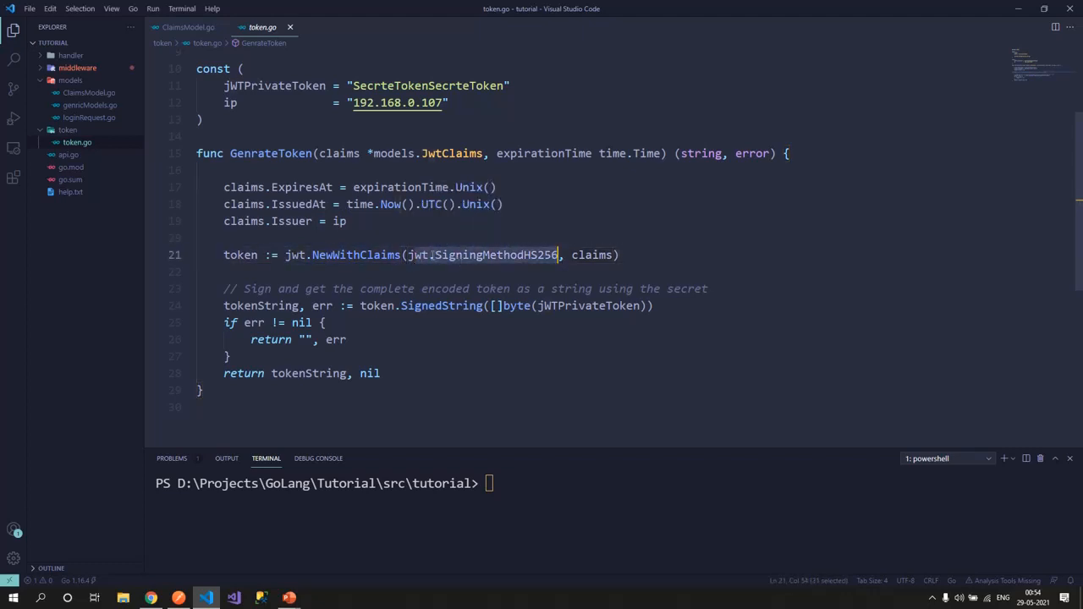
mouse_move(495, 255)
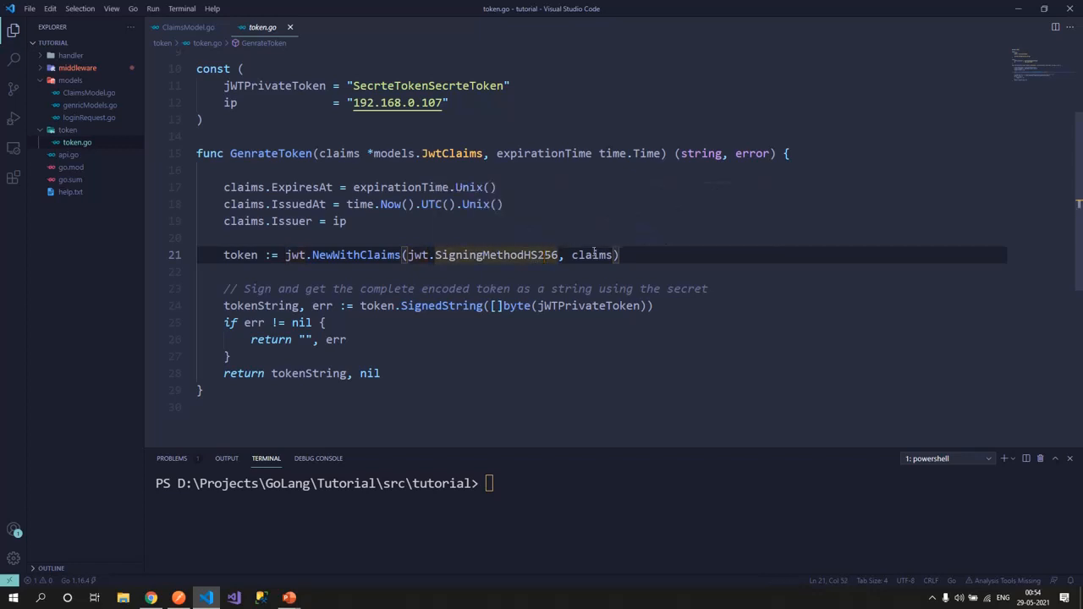
click(239, 254)
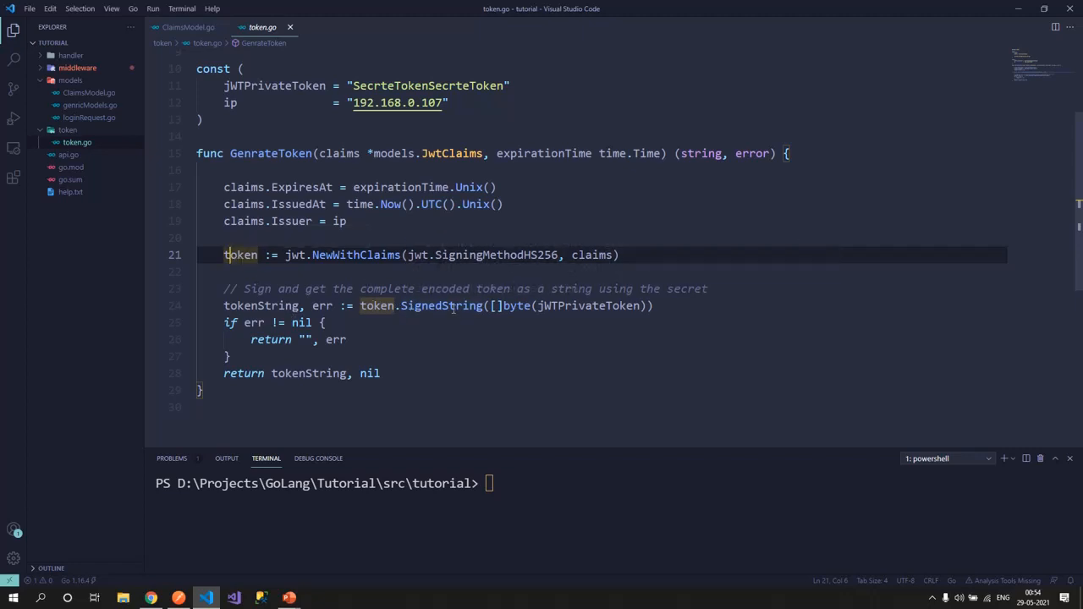
double_click(441, 306)
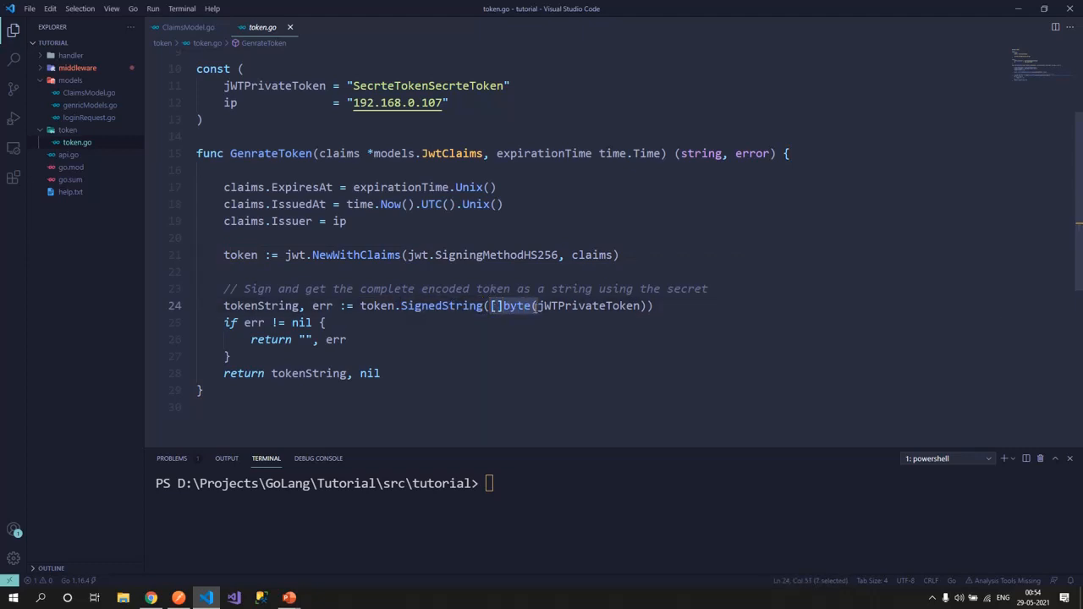
double_click(587, 306)
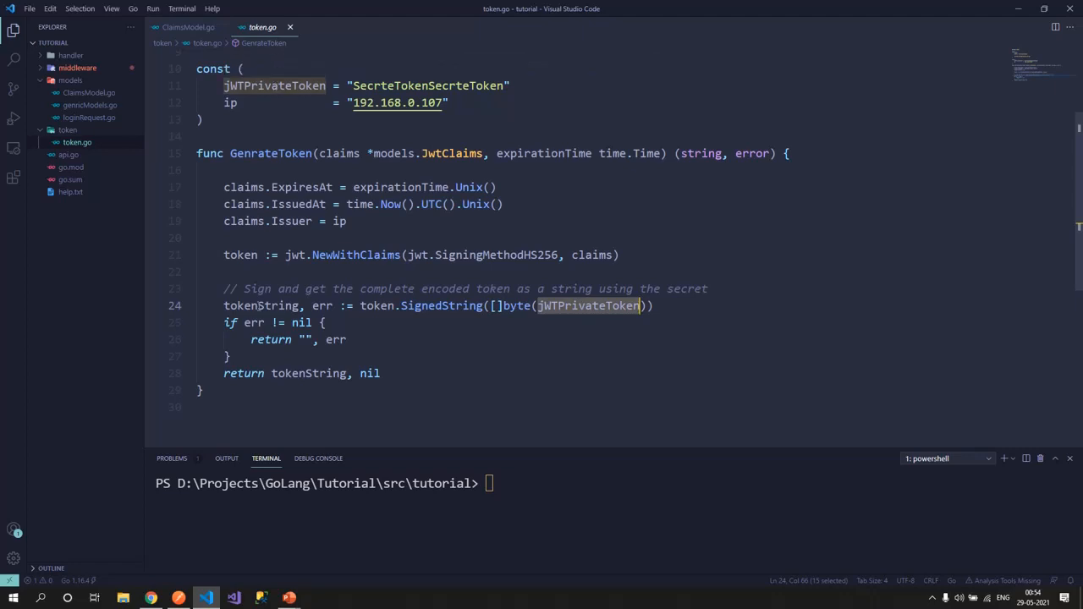
click(258, 306)
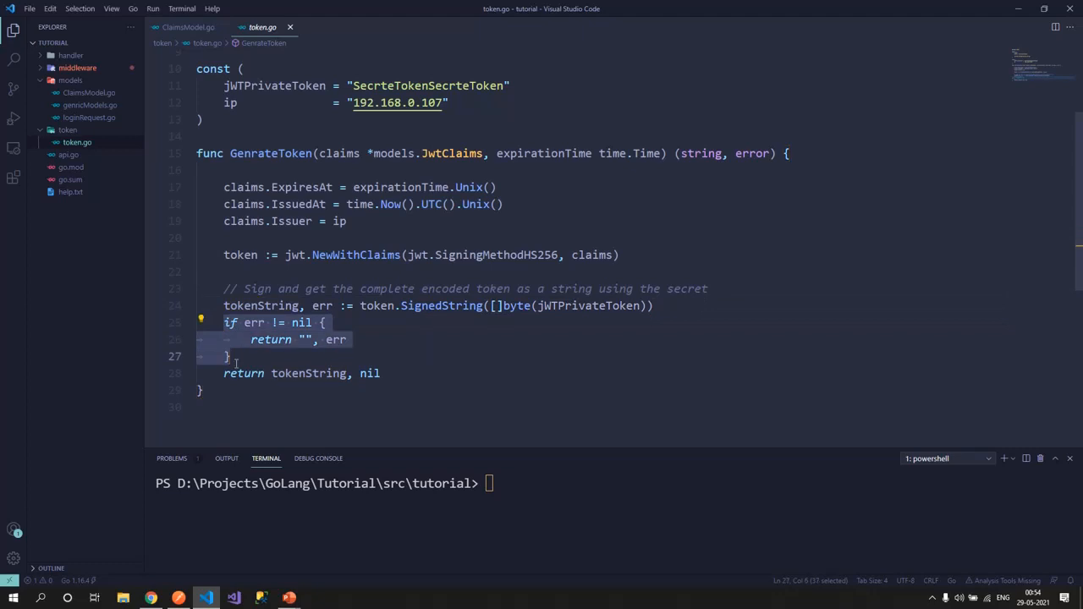
mouse_move(277, 355)
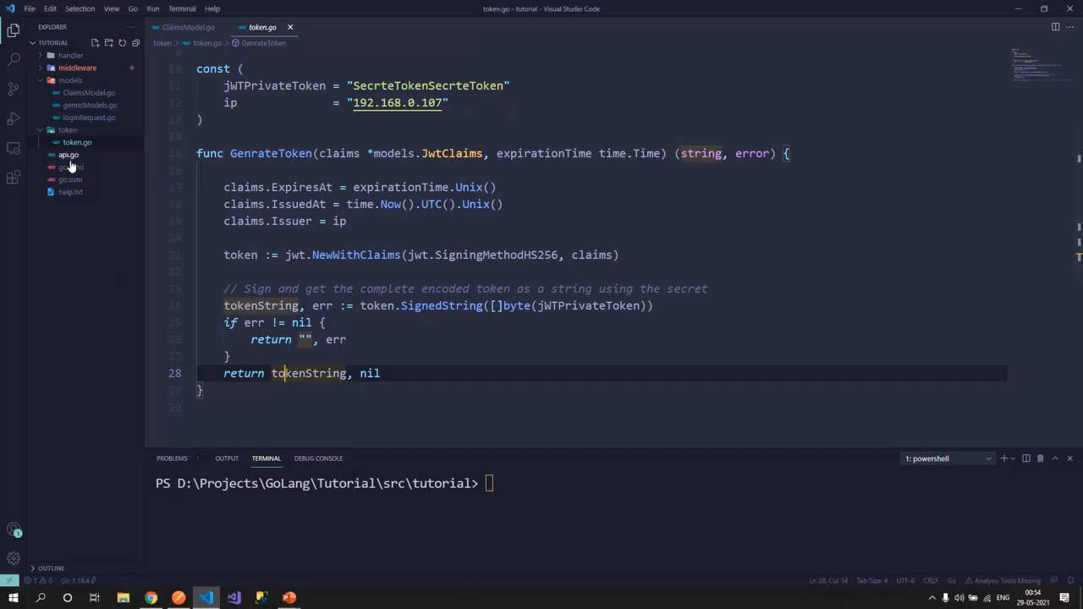
- View the /login route in api.go, then open handler/loginHandler.go
click(68, 155)
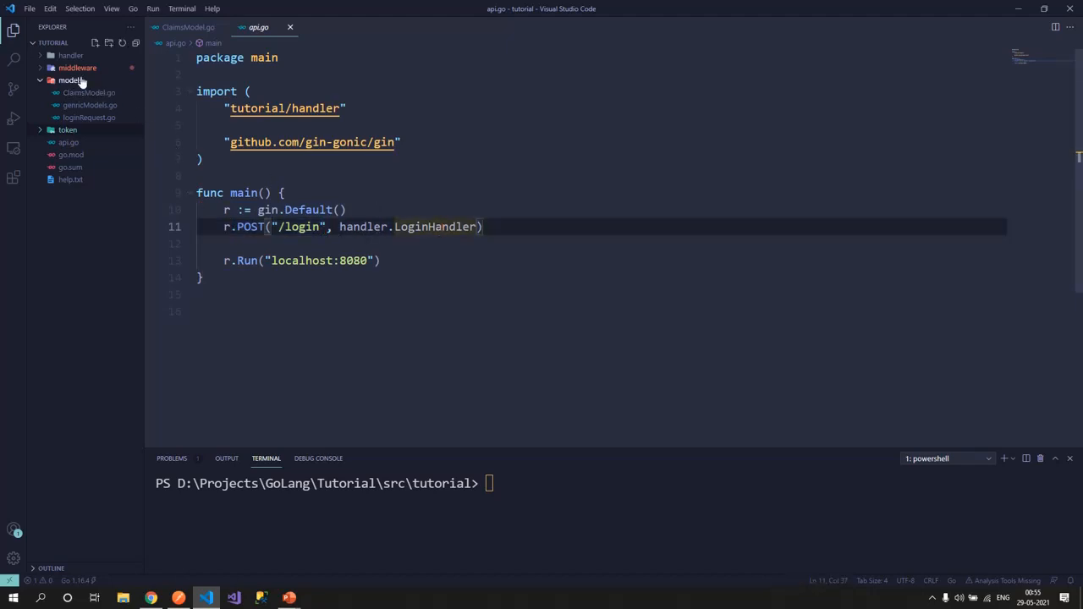
click(71, 55)
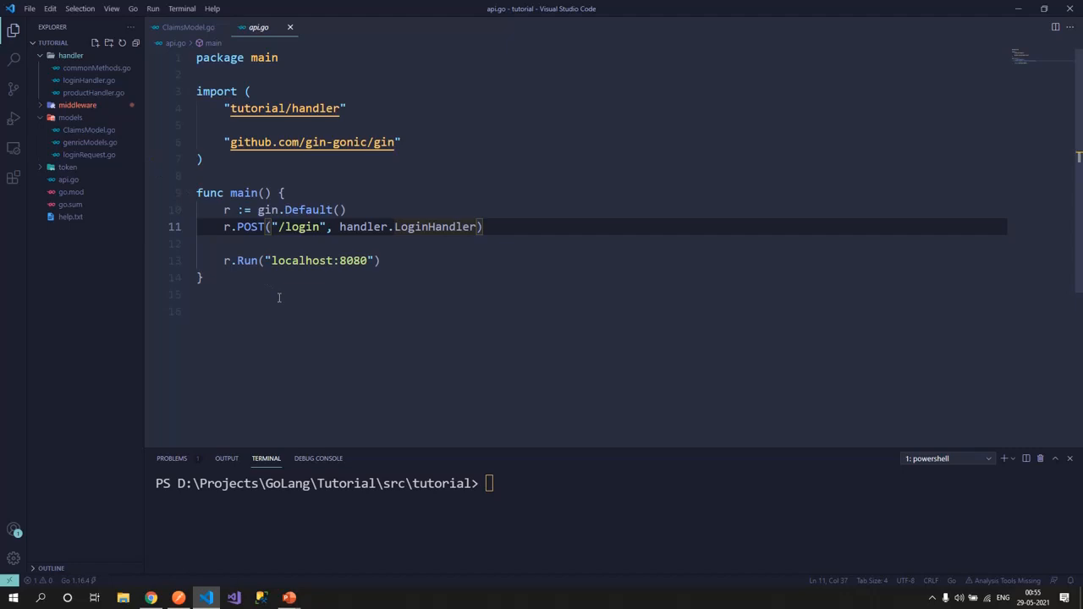
mouse_move(248, 272)
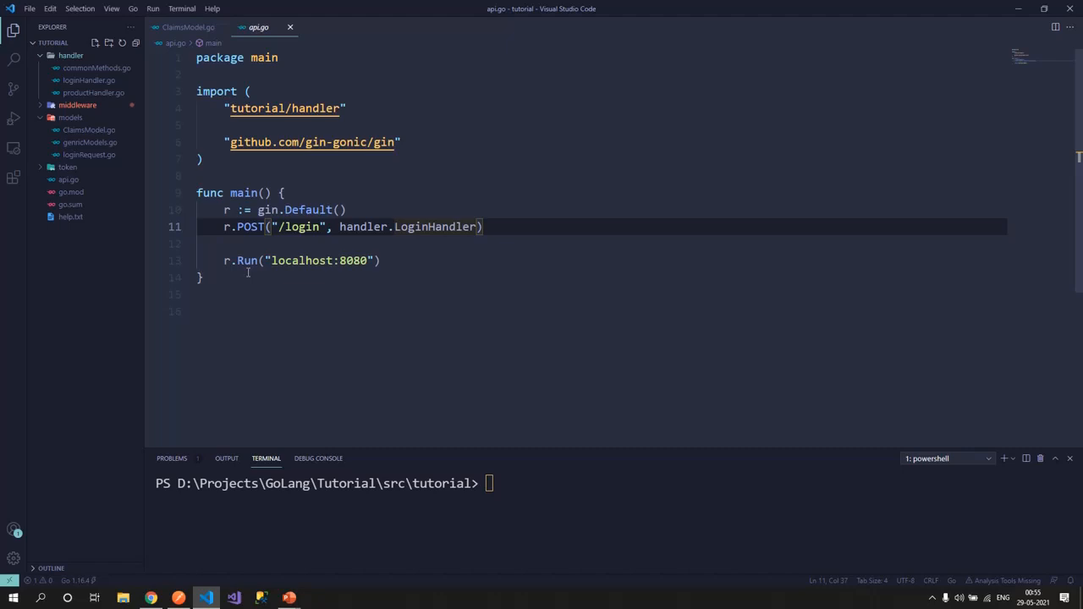
click(347, 260)
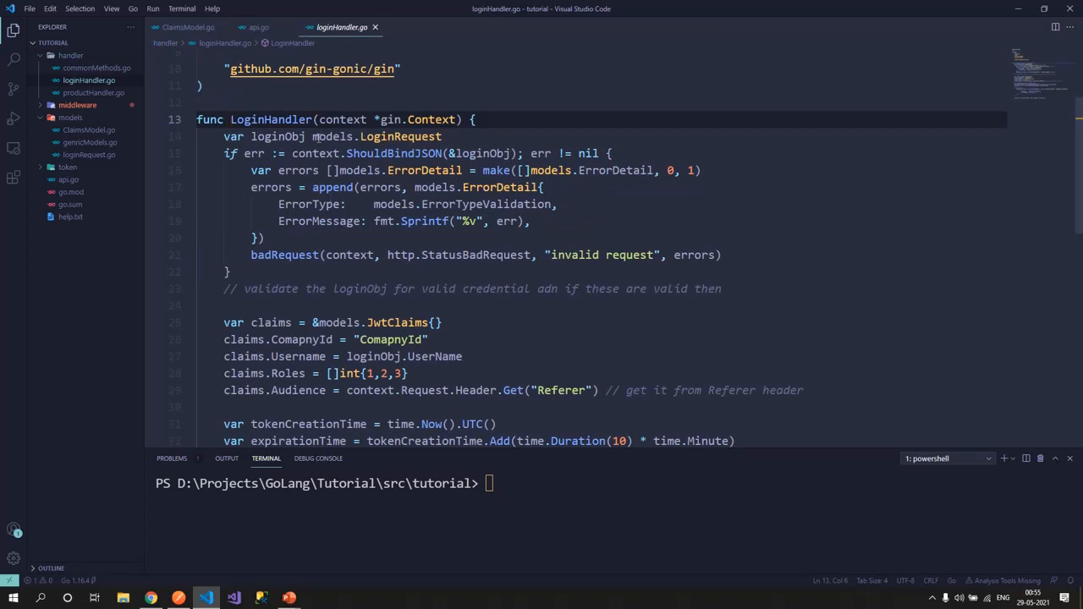
double_click(344, 120)
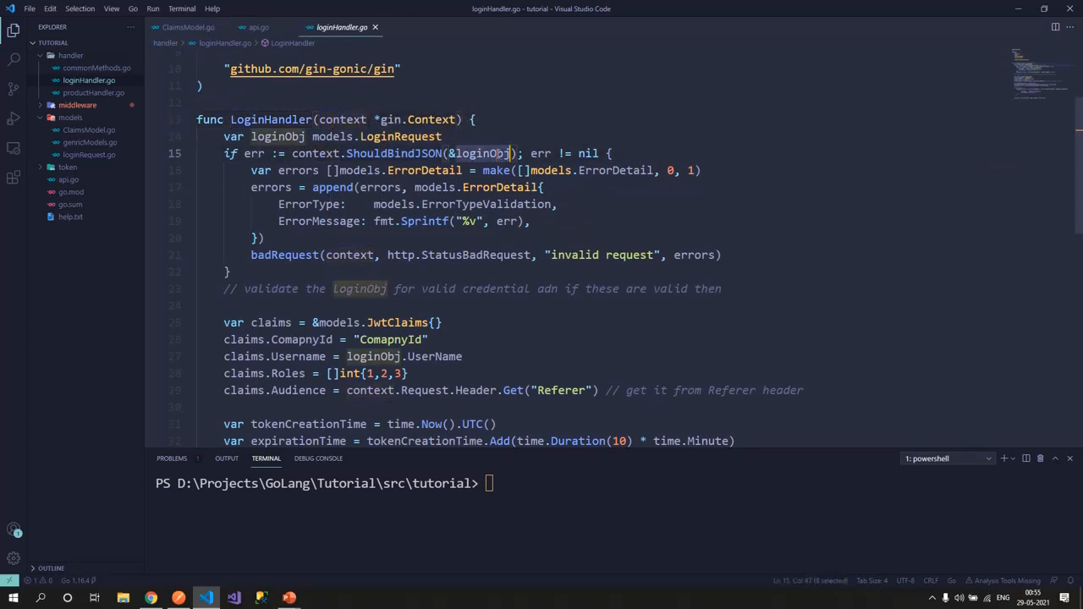
mouse_move(400, 136)
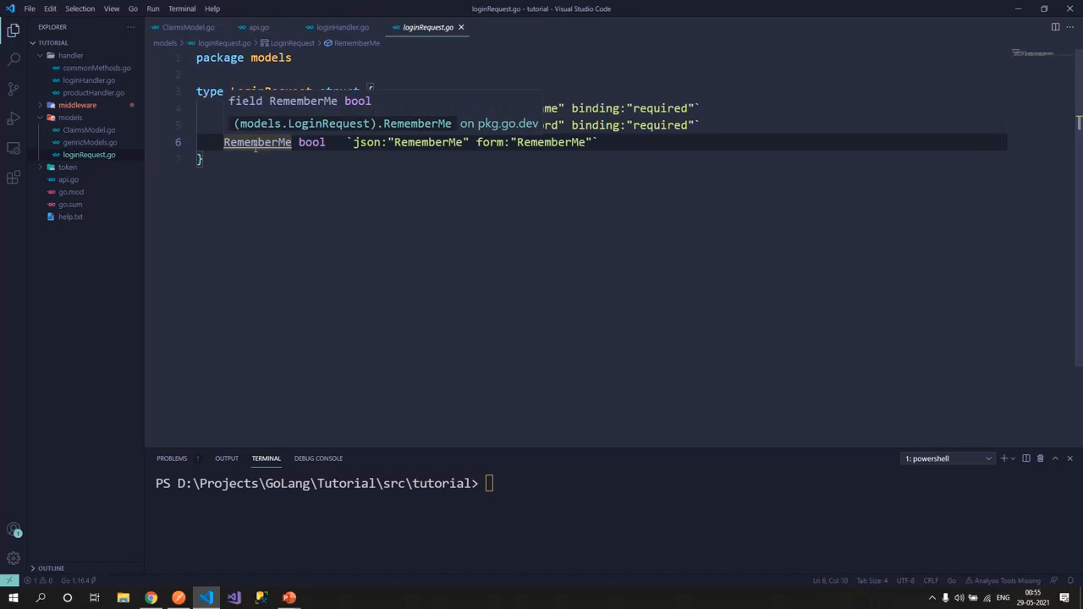
click(343, 26)
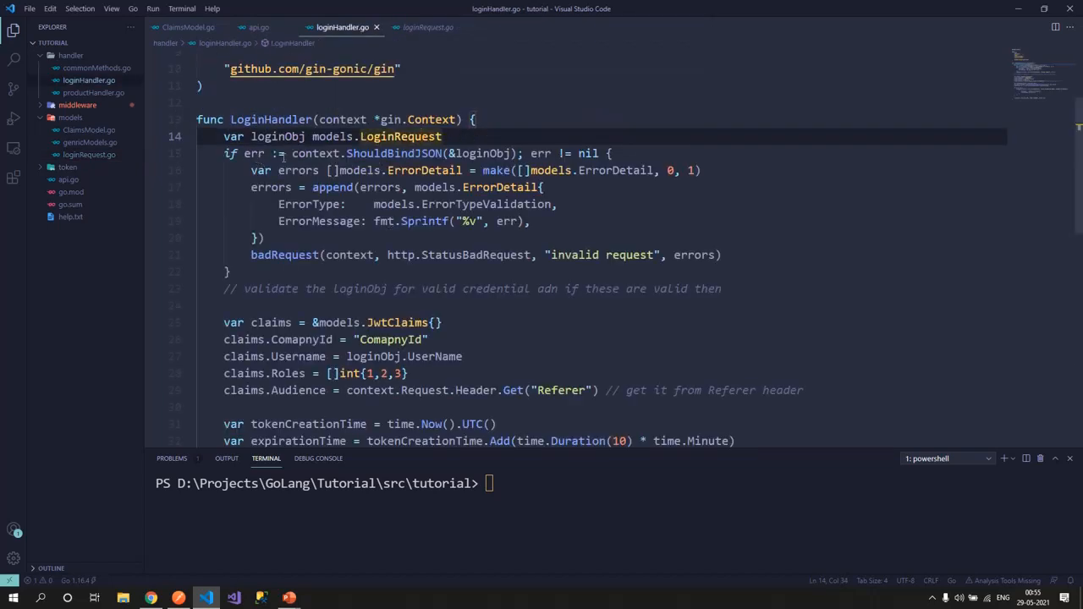
click(488, 153)
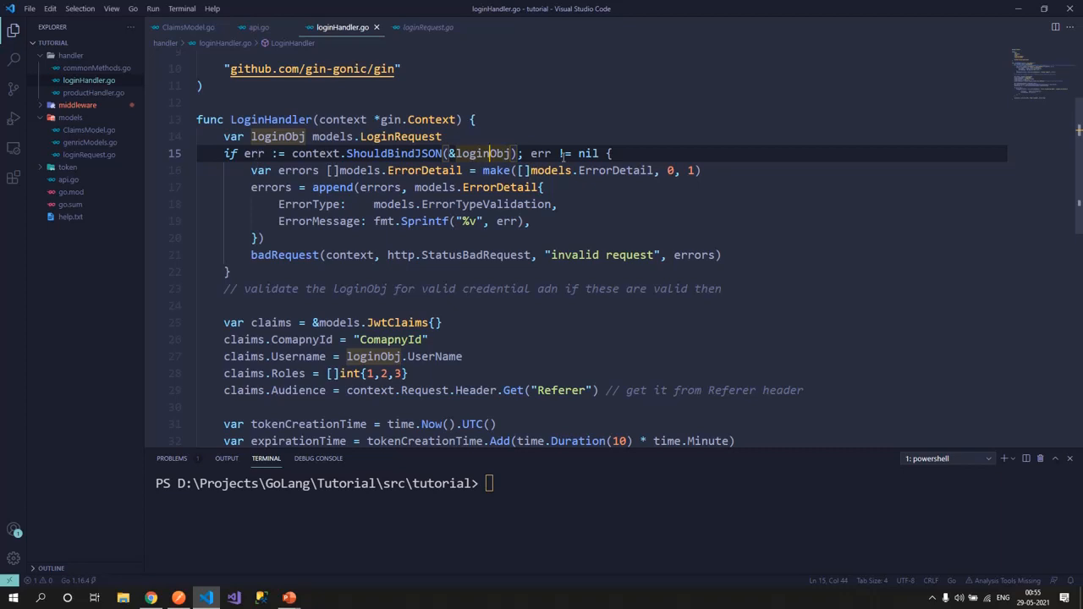
click(252, 170)
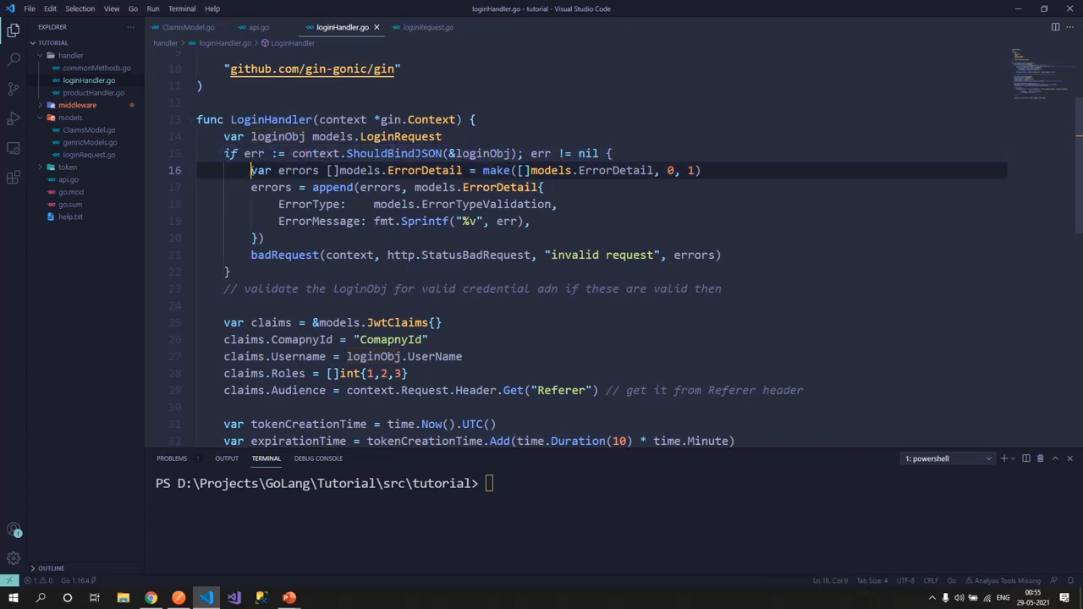
drag(250, 170, 721, 254)
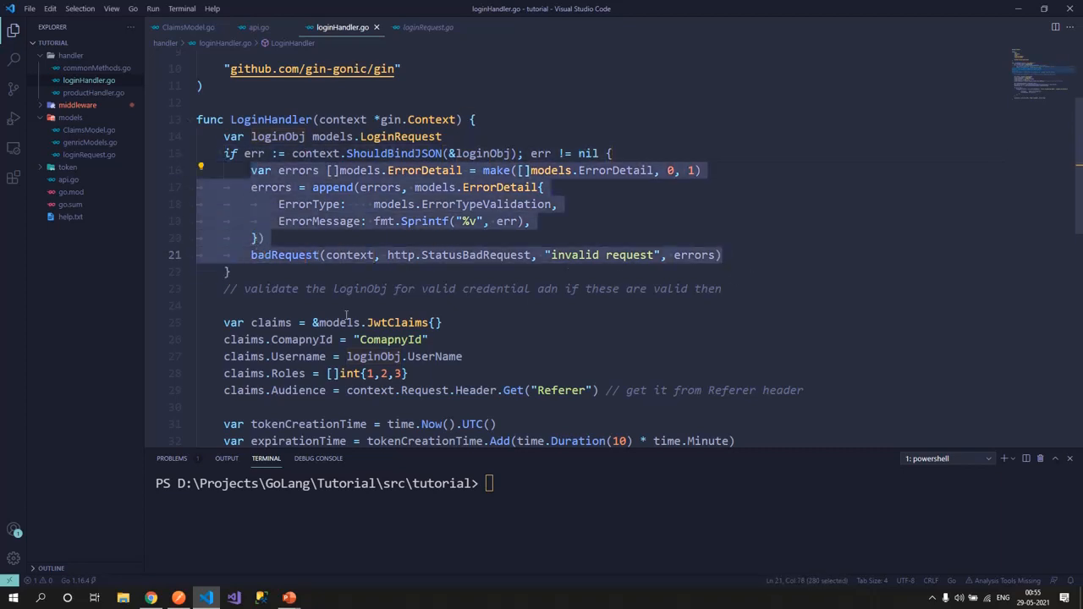
scroll(down, 3)
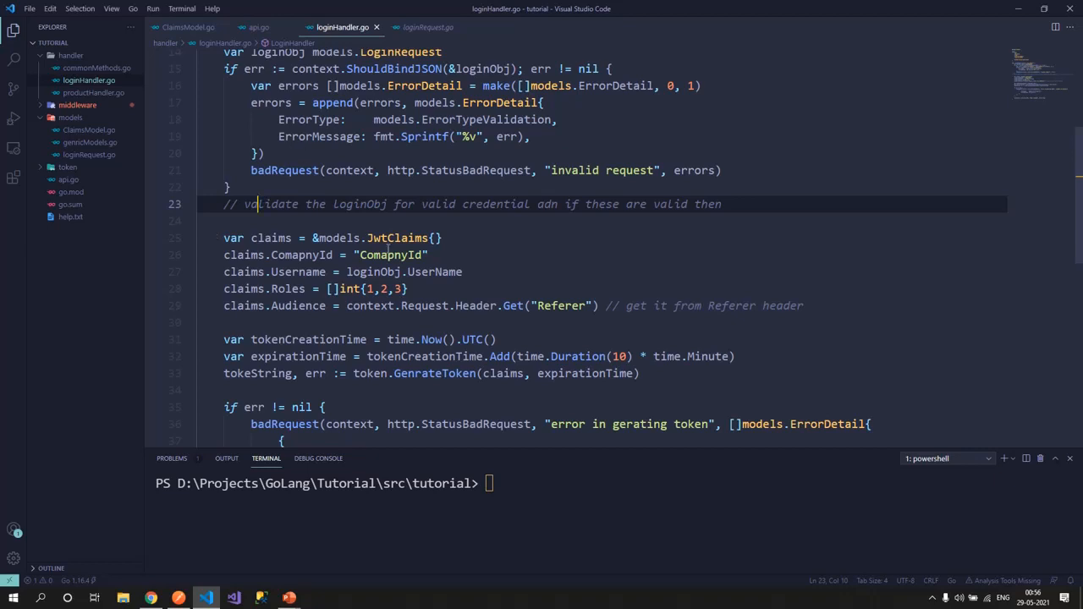
click(272, 238)
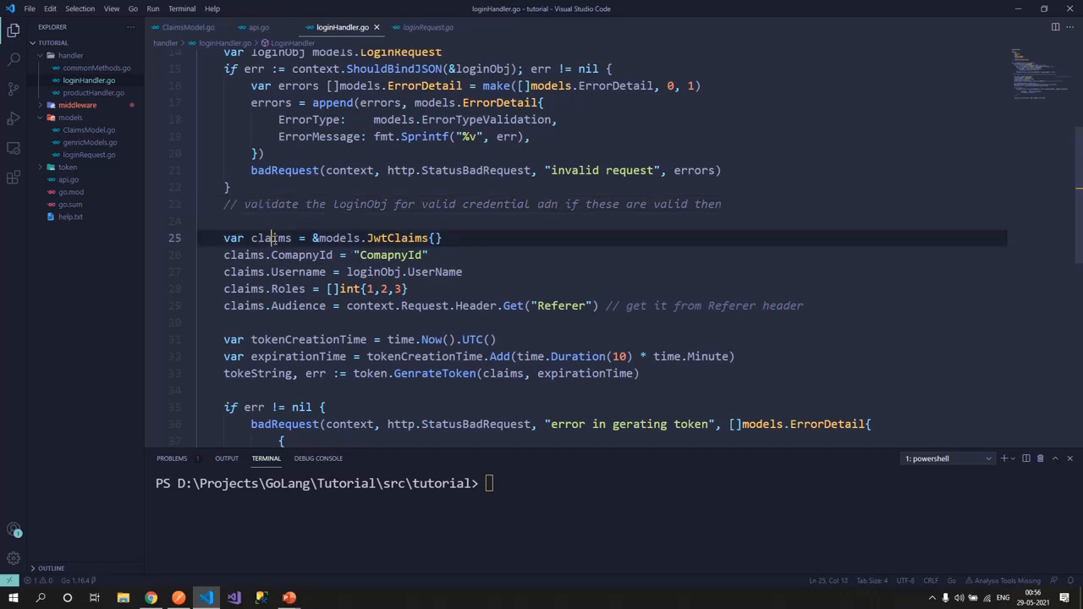
scroll(down, 3)
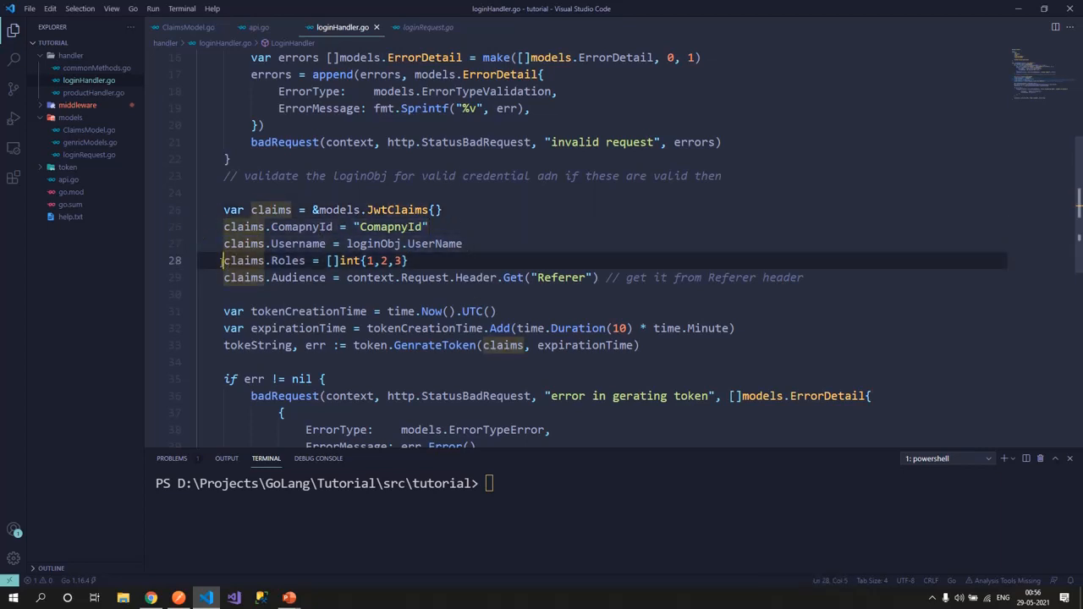
double_click(313, 261)
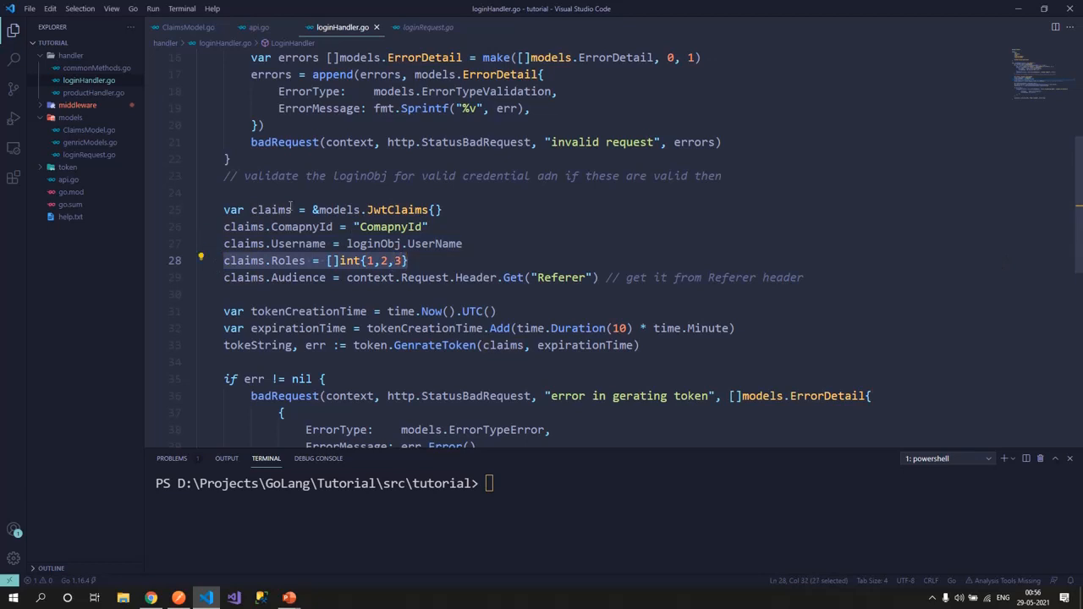
click(722, 176)
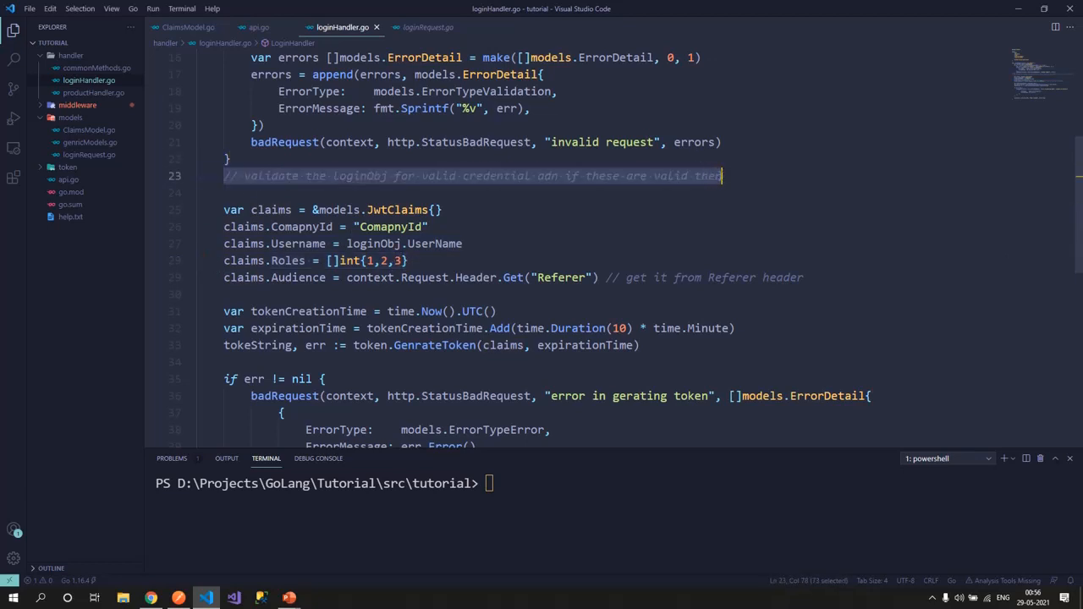
click(407, 260)
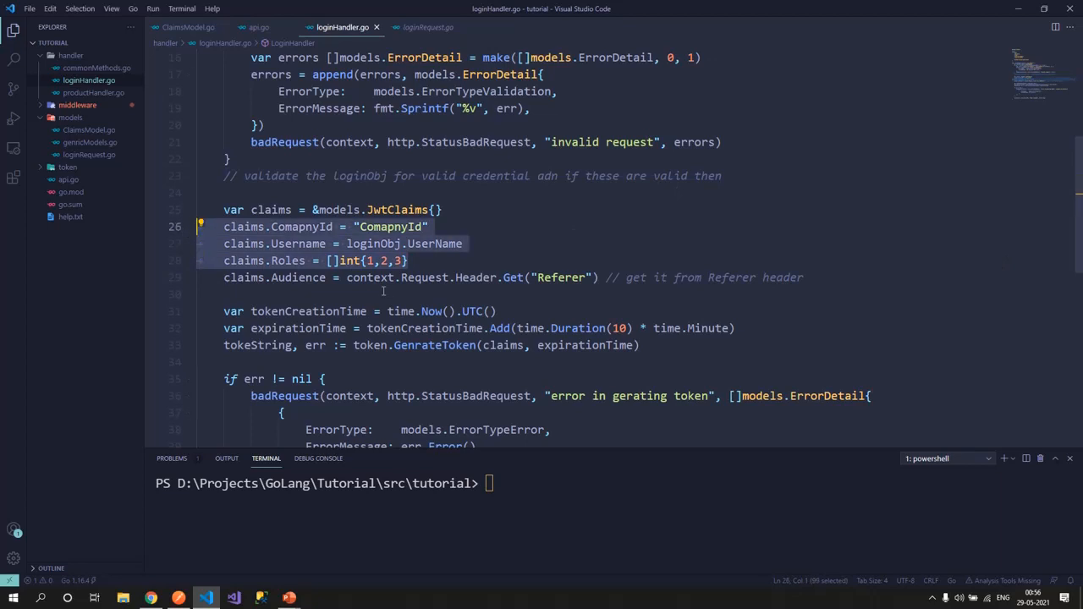
click(694, 278)
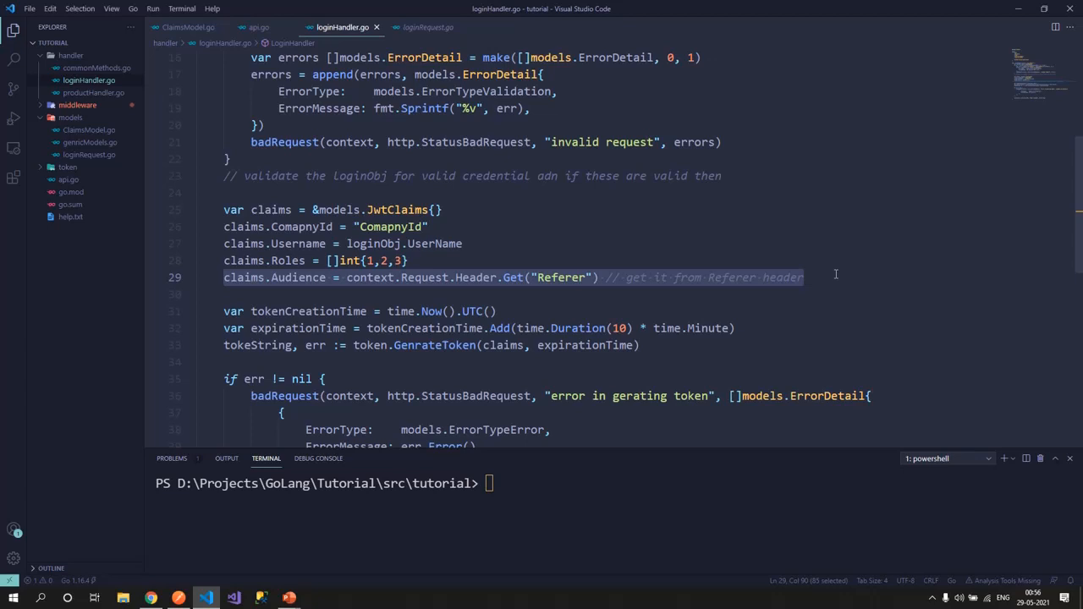
mouse_move(468, 280)
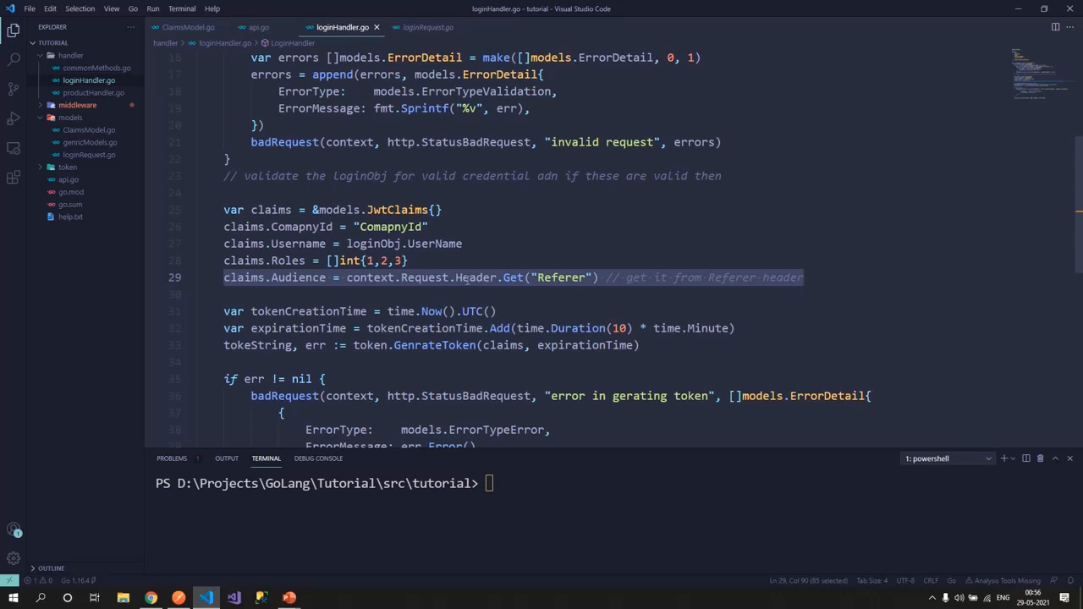
double_click(560, 277)
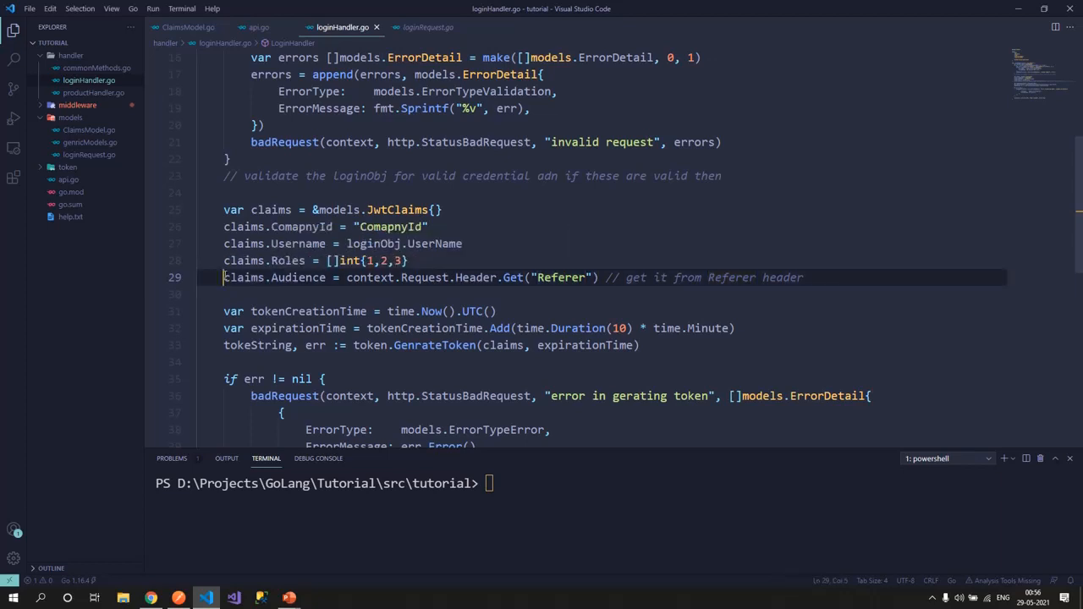
double_click(298, 278)
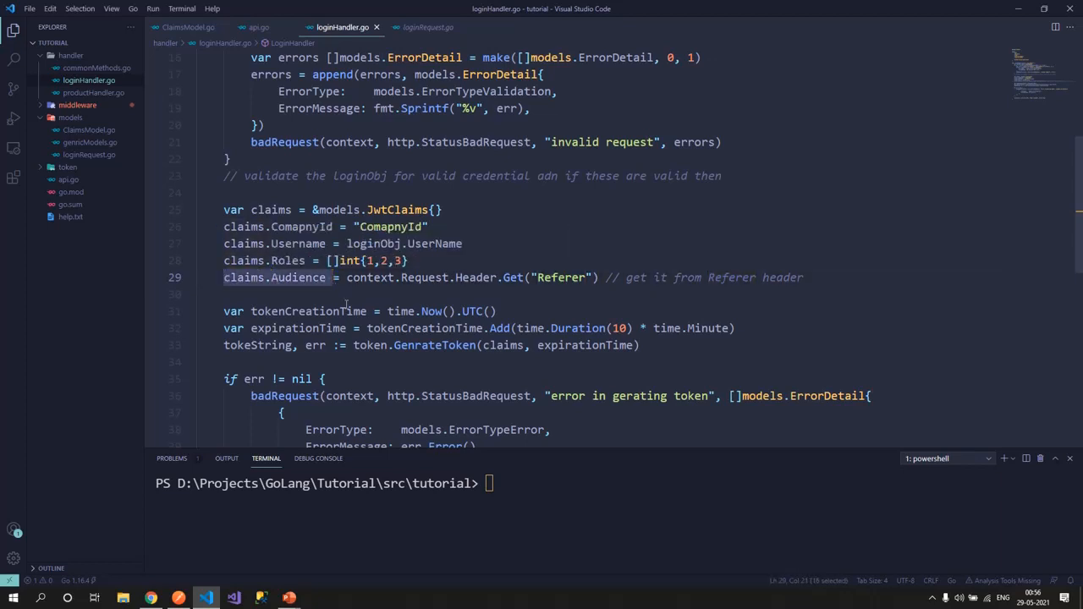
scroll(down, 3)
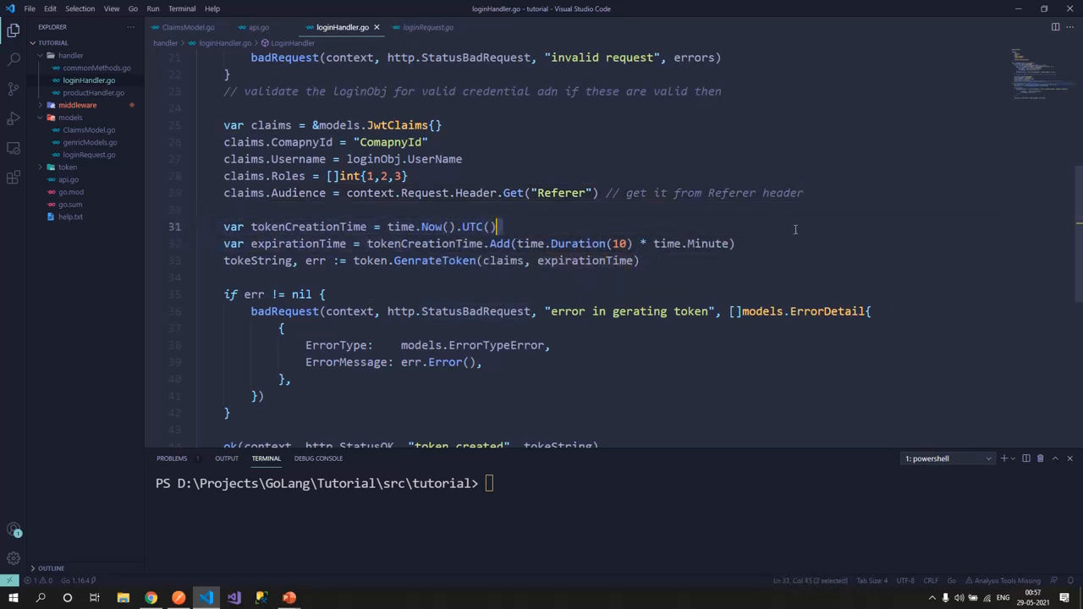
- Point out the token creation and expiration time variables, then jump to the ok helper's definition
click(404, 244)
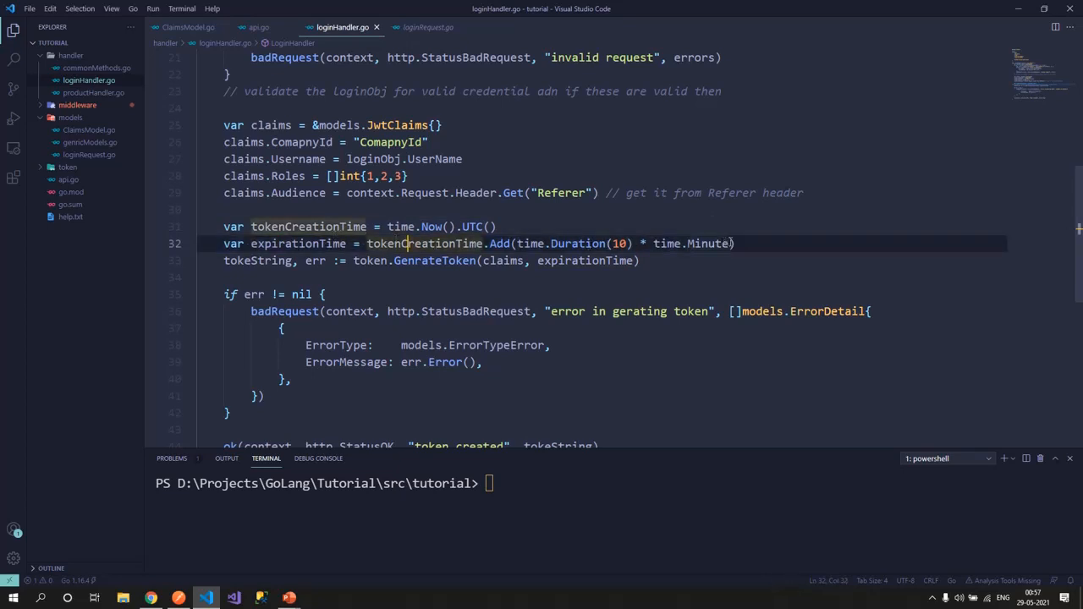
click(364, 261)
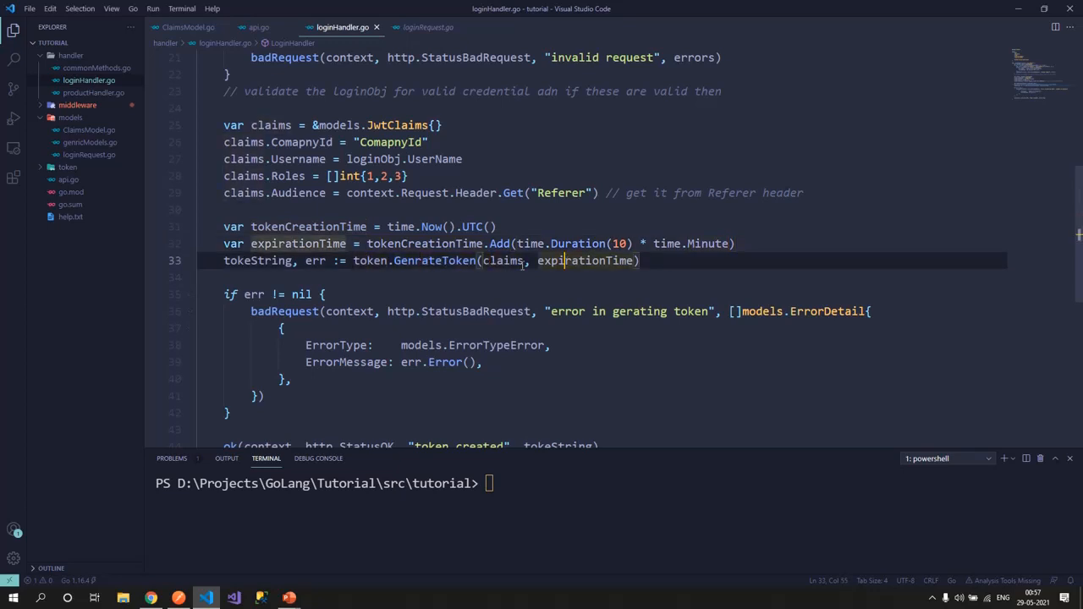
scroll(down, 3)
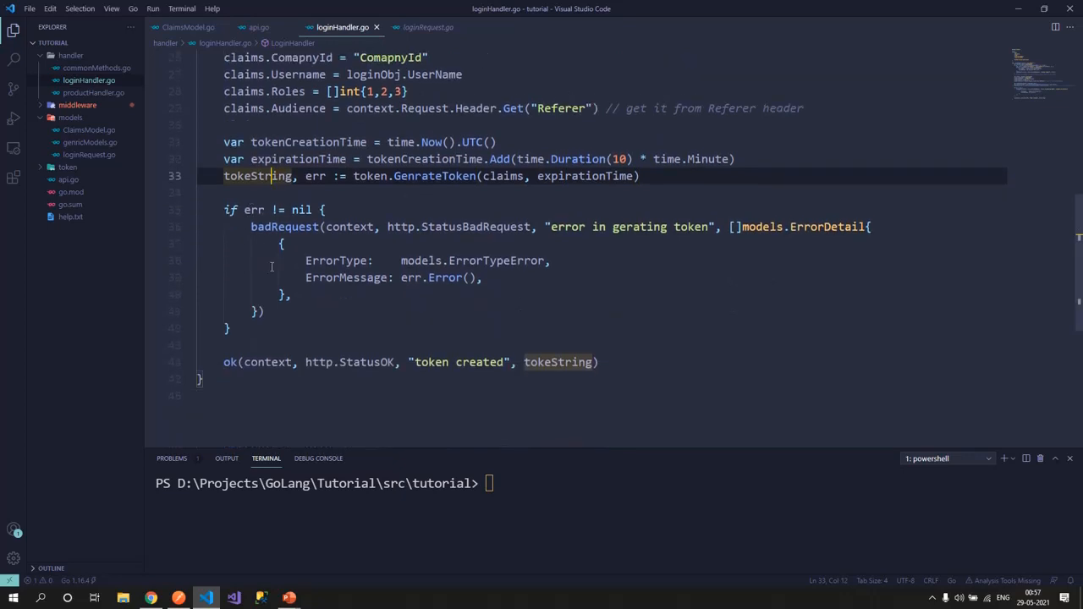
click(229, 362)
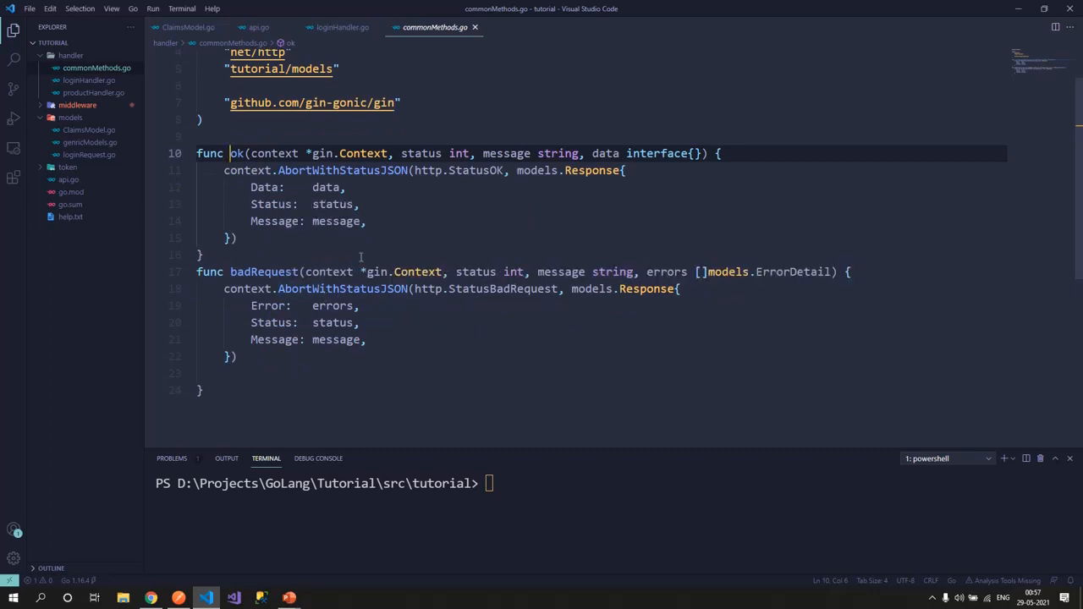
- Examine badRequest and its context parameter, then return to loginHandler.go
drag(224, 170, 239, 237)
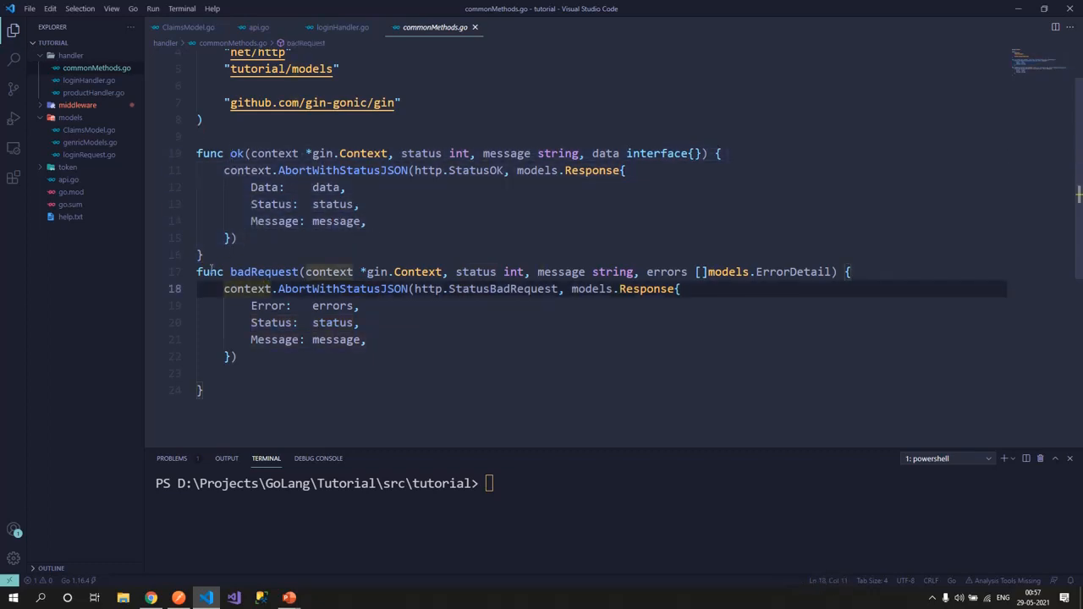
double_click(329, 306)
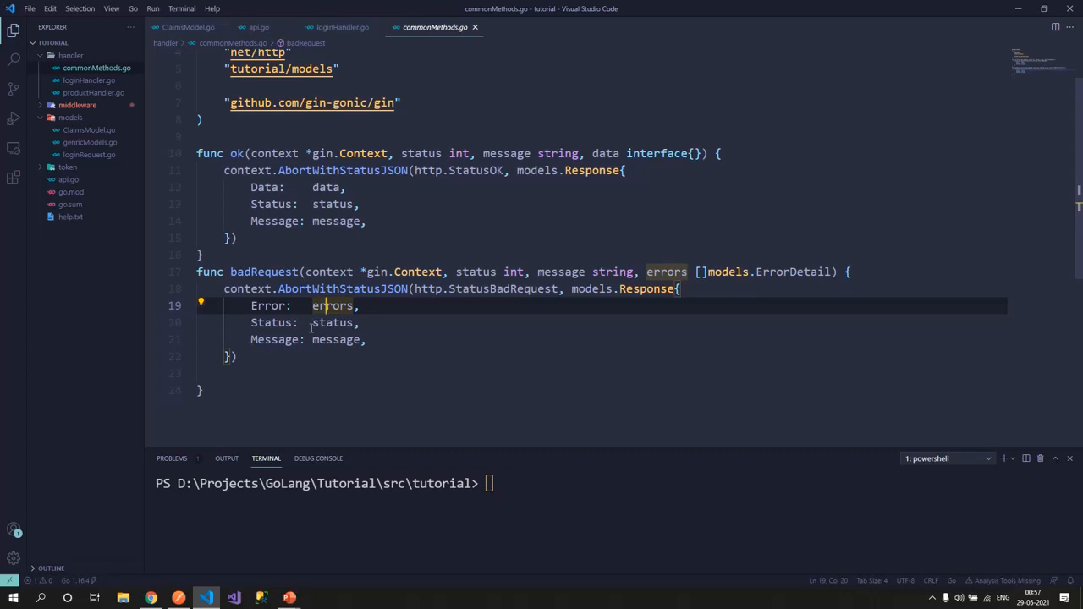
click(343, 27)
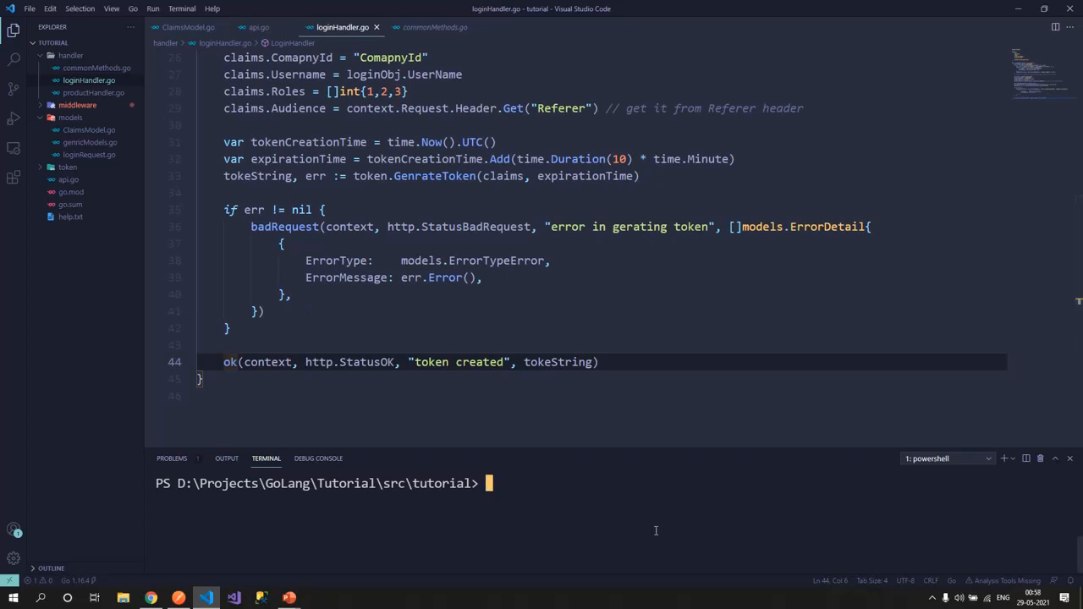
- Run 'go run .\api.go' to start the Gin server on localhost:8080 and switch to Postman
text(go run .\api.go)
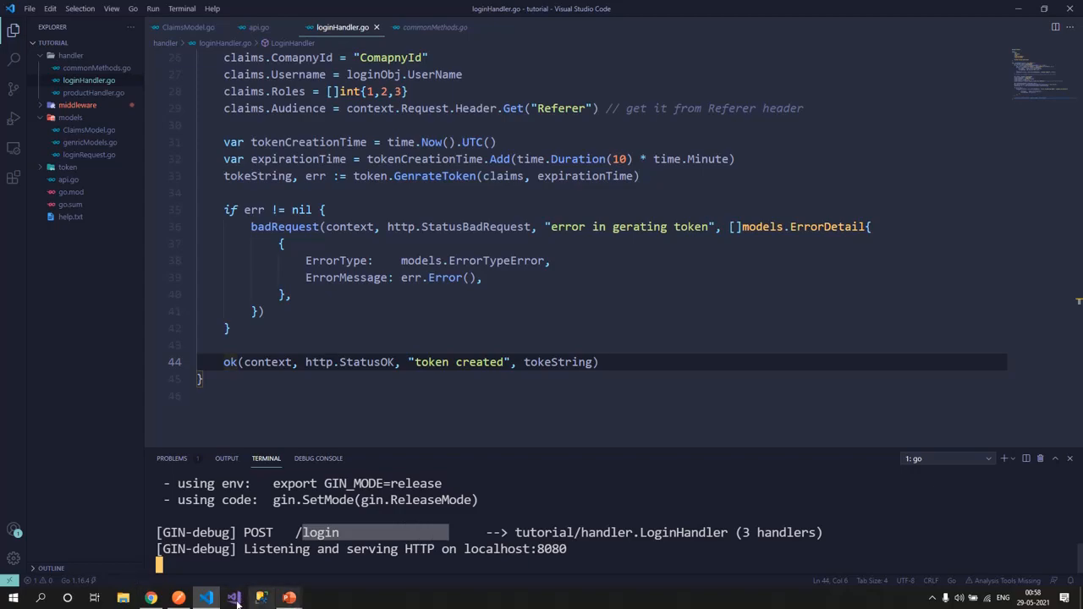
click(232, 598)
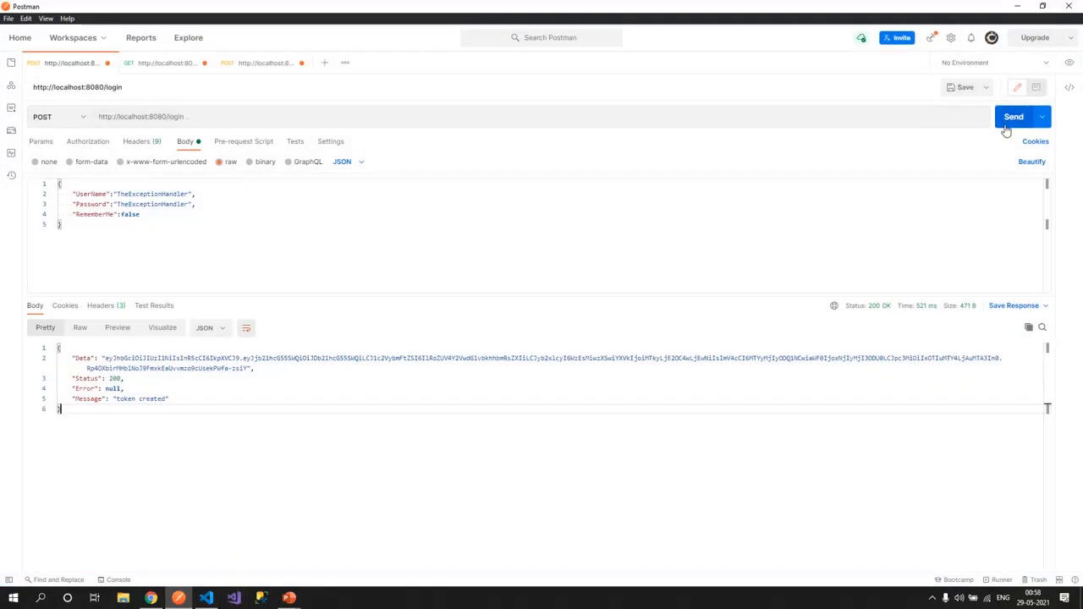
click(1013, 116)
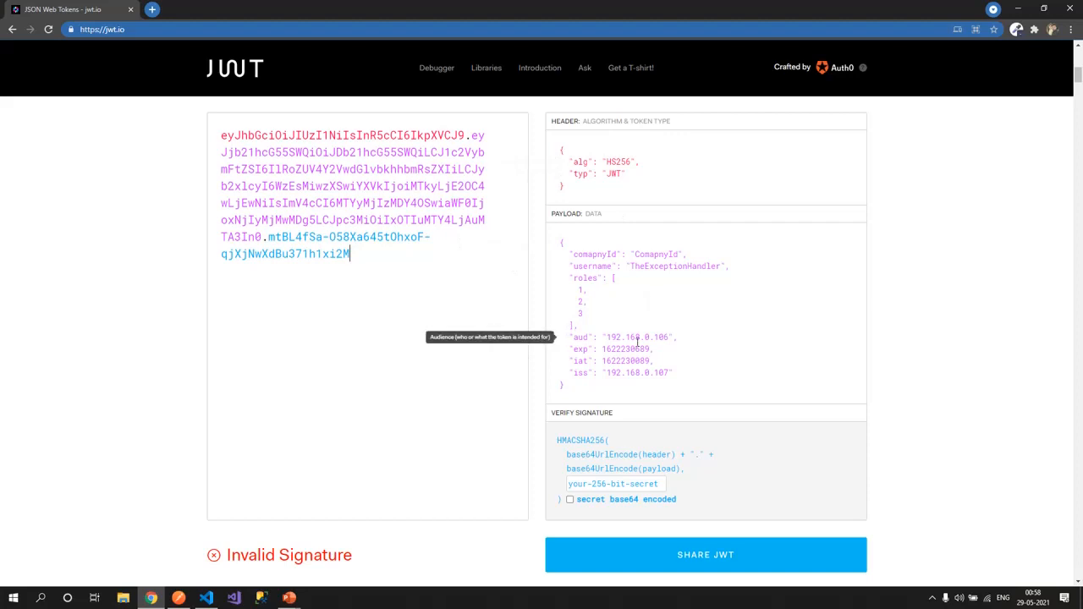
mouse_move(722, 440)
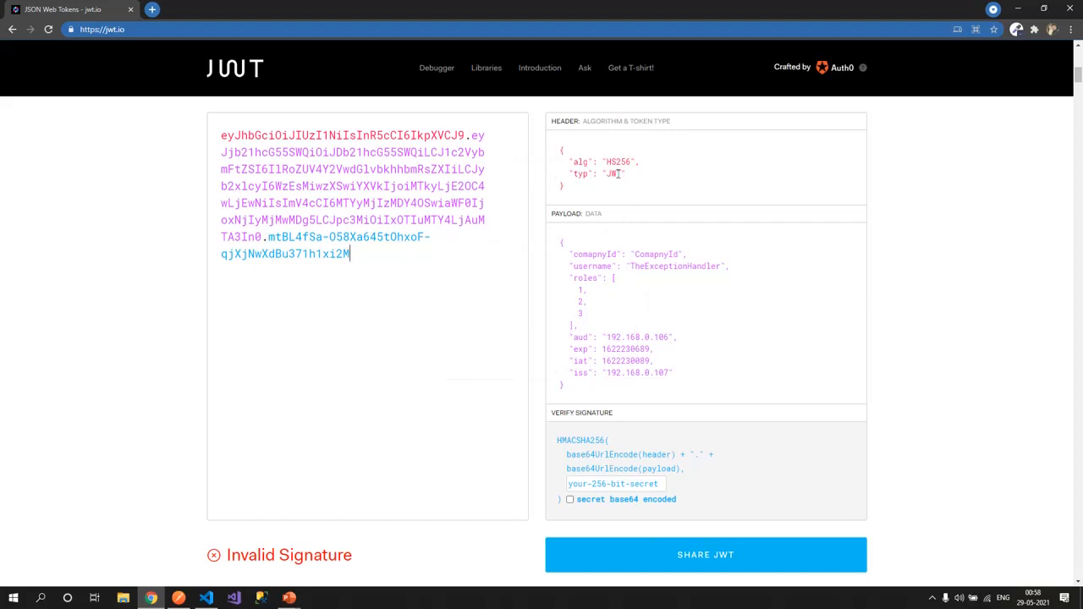
- Scroll through jwt.io's decoded HS256 header and payload claims: username, roles, audience, expiry, issuer
scroll(up, 3)
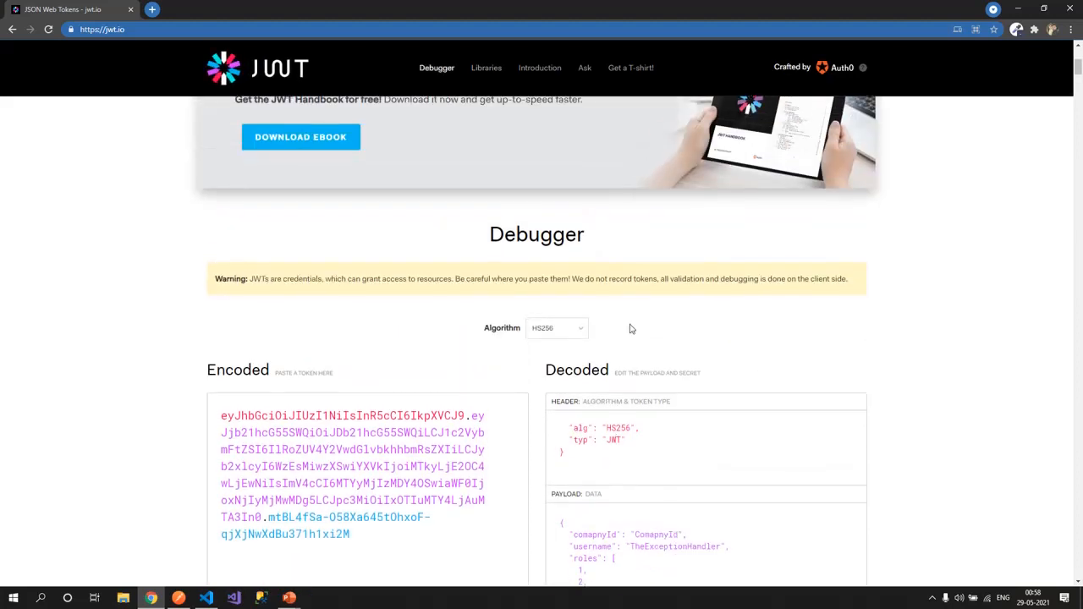
scroll(down, 3)
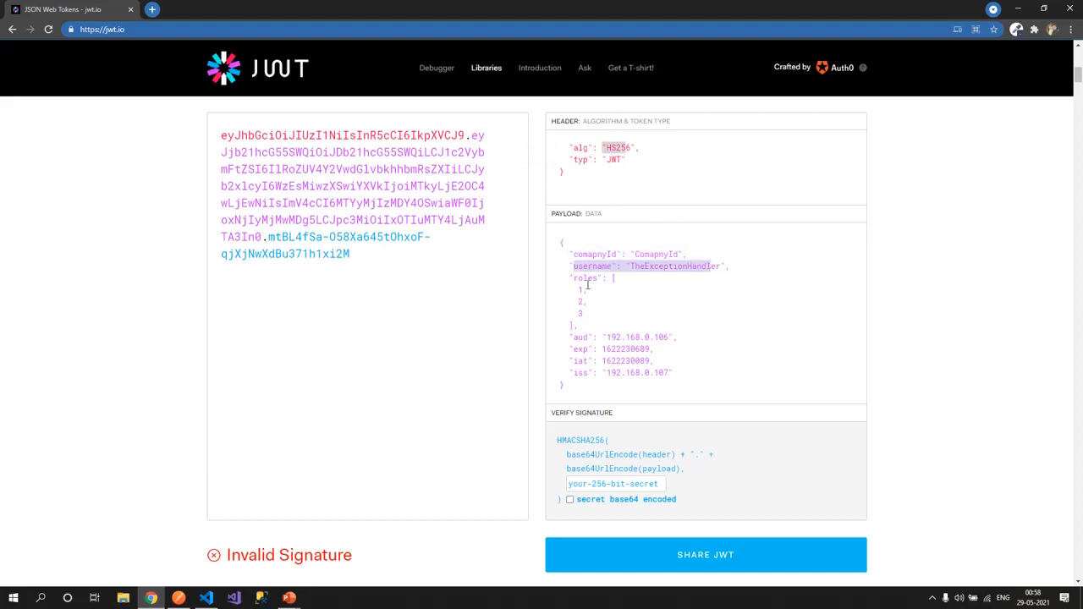
mouse_move(582, 349)
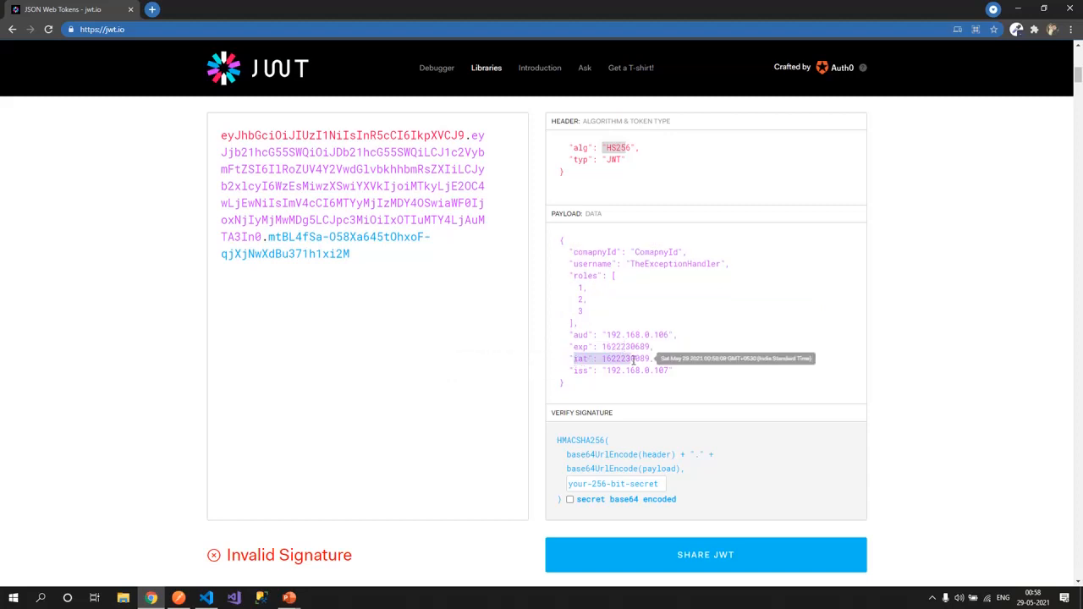
scroll(up, 3)
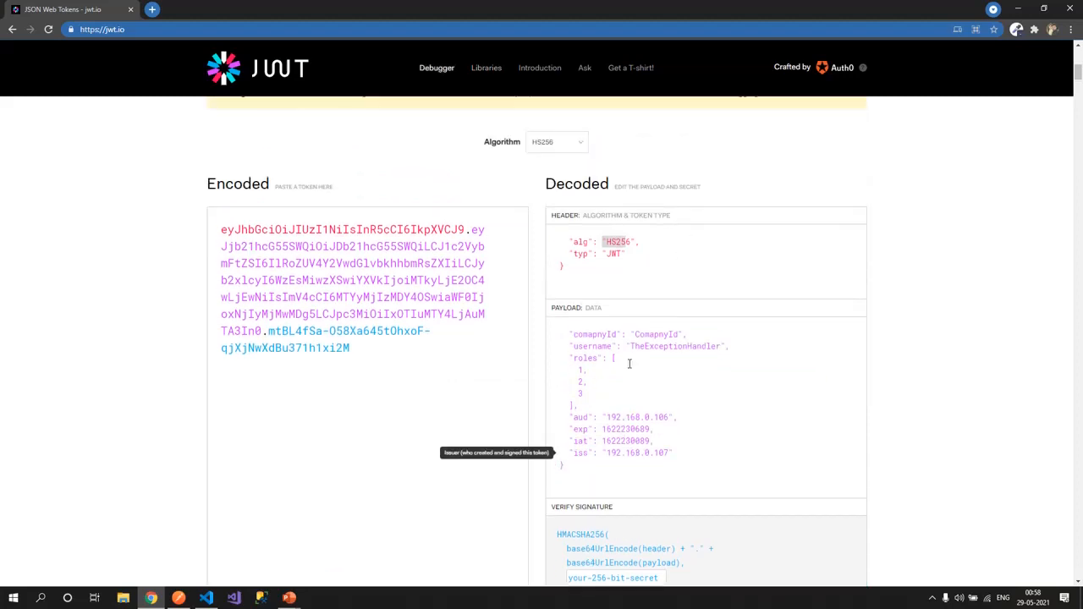